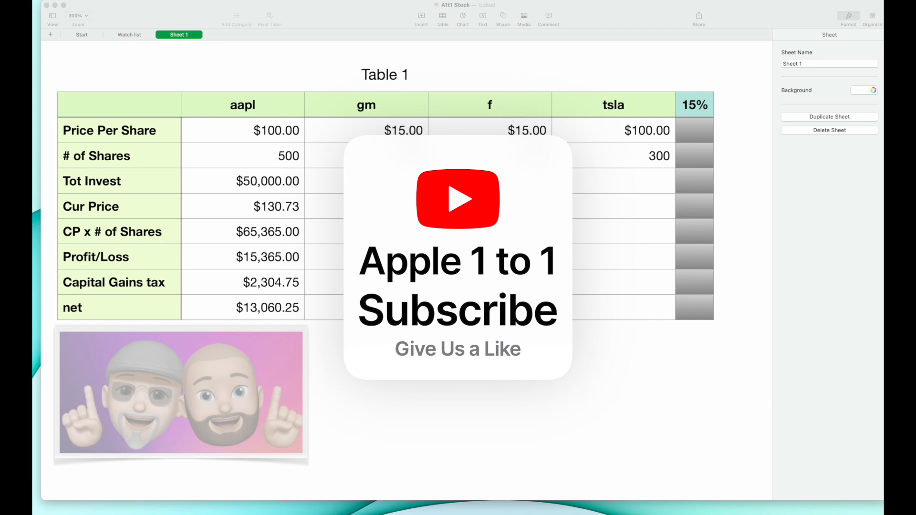
{"action": "mouse_move", "coordinate": [267, 337]}
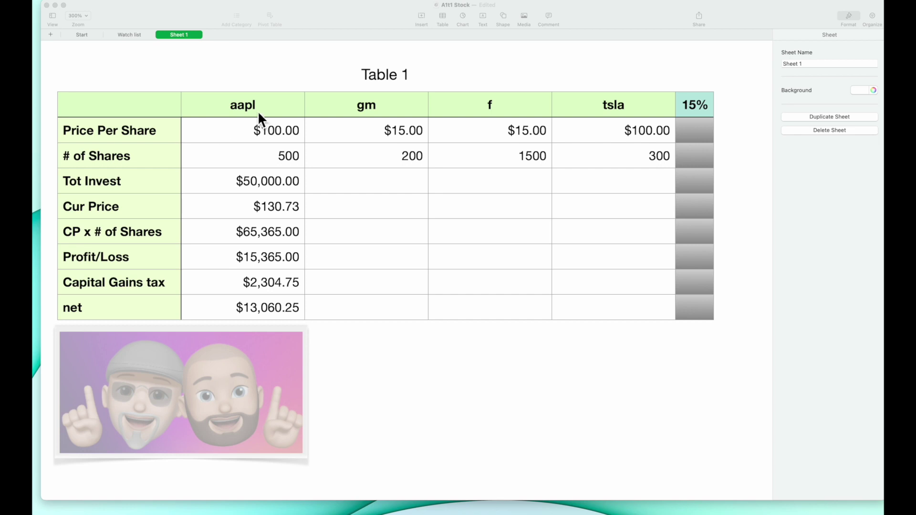
{"action": "mouse_move", "coordinate": [395, 124]}
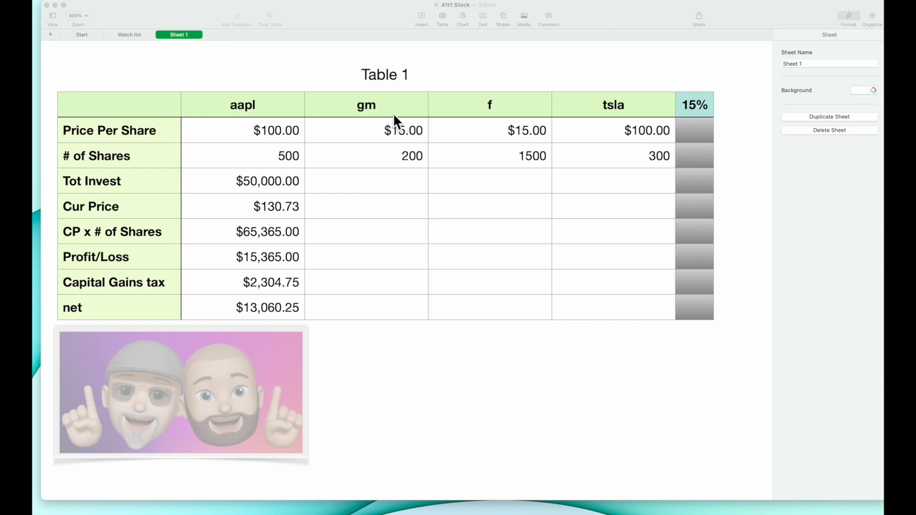
{"action": "mouse_move", "coordinate": [646, 111]}
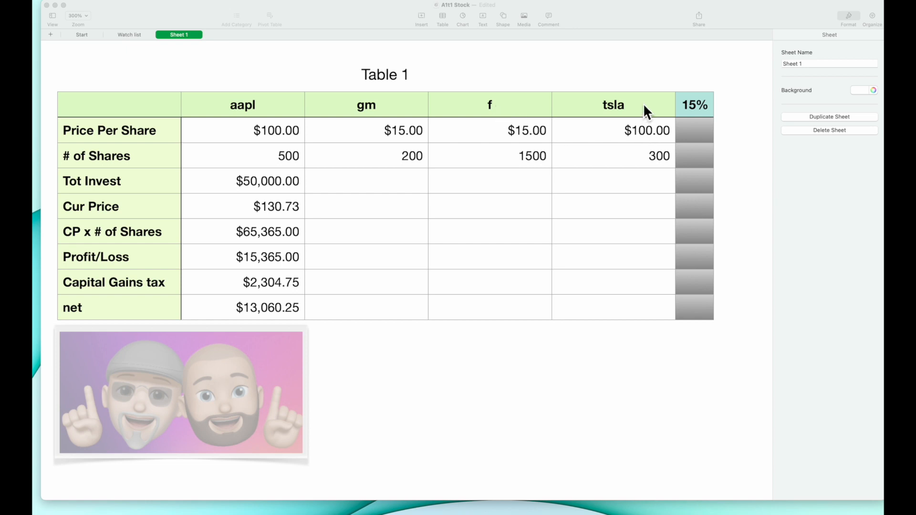
{"action": "mouse_move", "coordinate": [138, 163]}
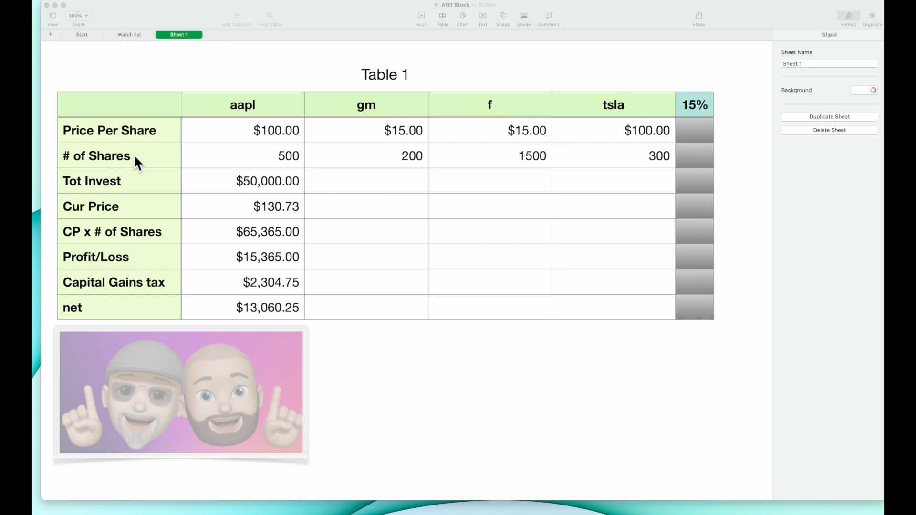
{"action": "mouse_move", "coordinate": [123, 170]}
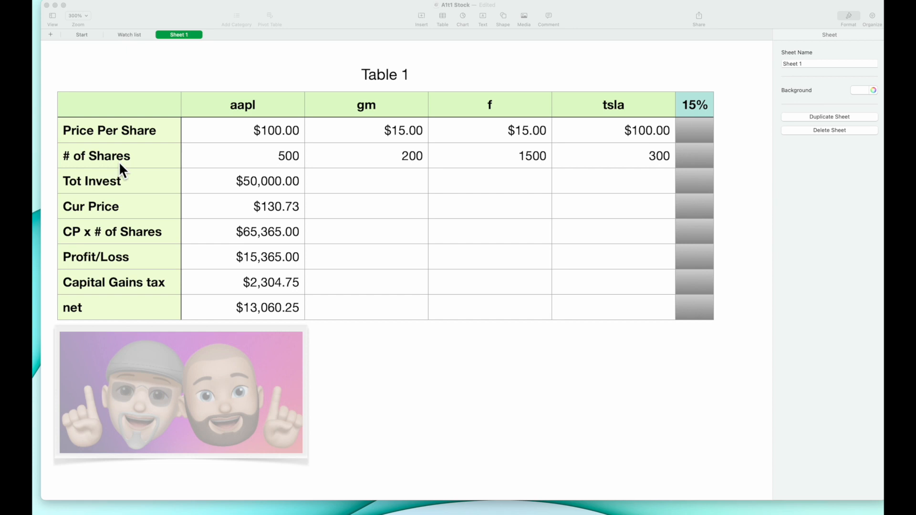
{"action": "mouse_move", "coordinate": [96, 195]}
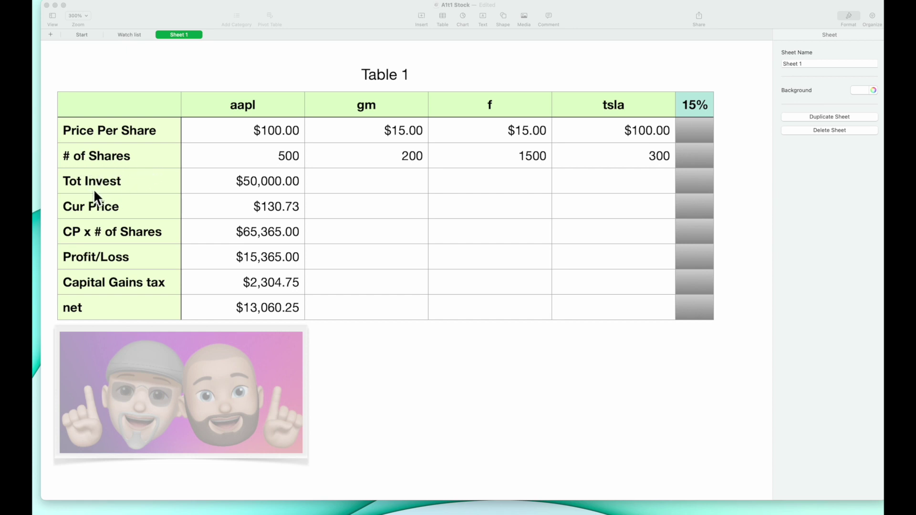
{"action": "mouse_move", "coordinate": [140, 220]}
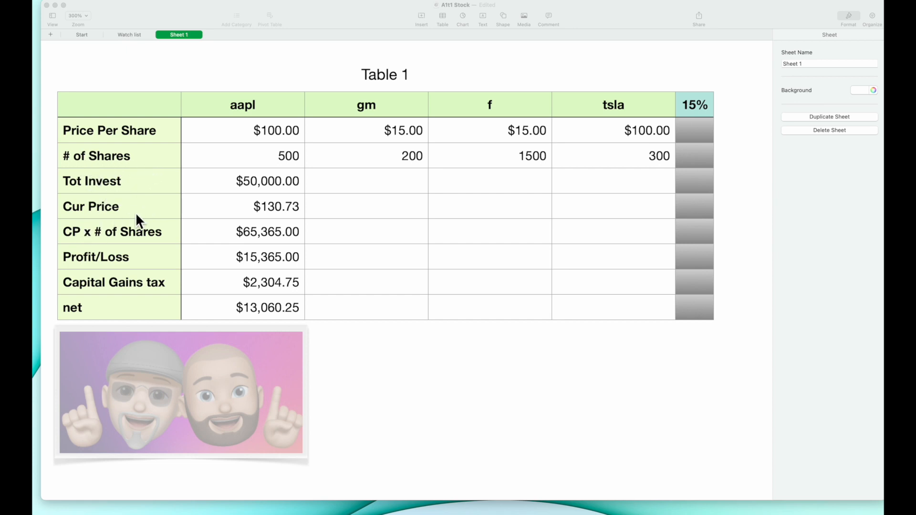
{"action": "mouse_move", "coordinate": [96, 248]}
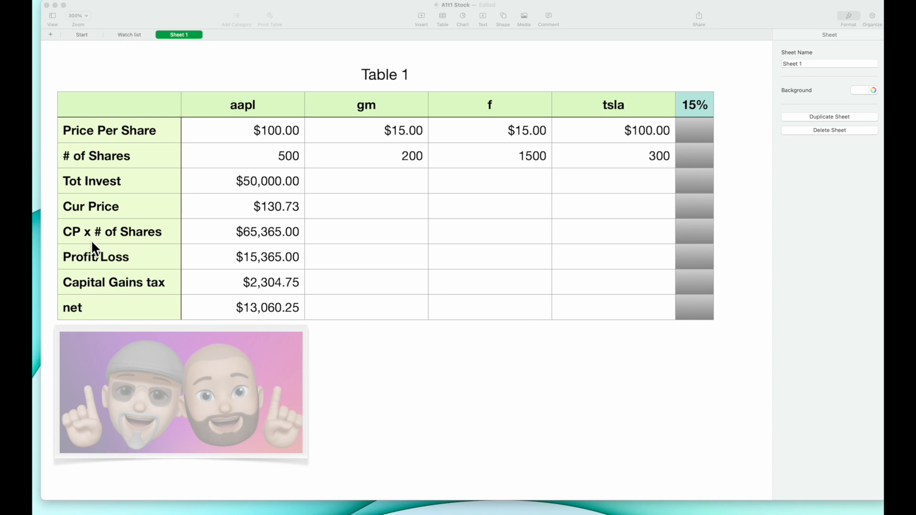
{"action": "mouse_move", "coordinate": [168, 248]}
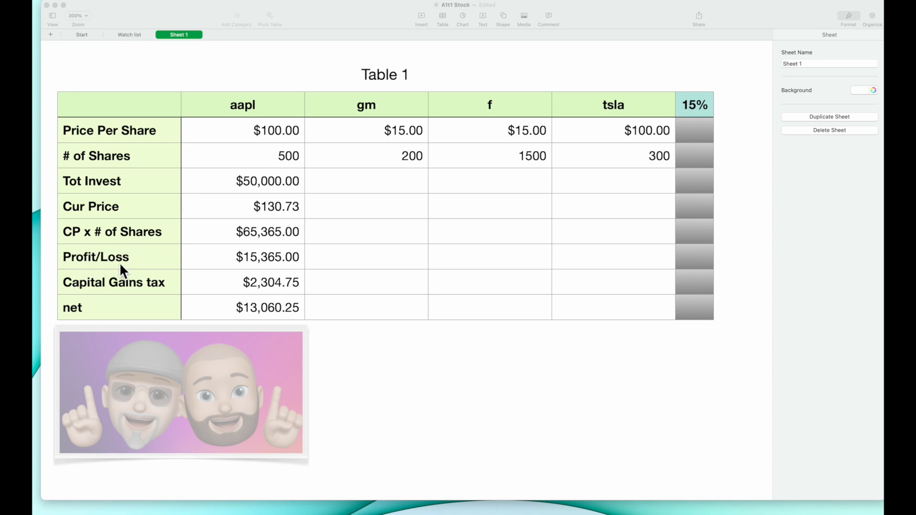
{"action": "mouse_move", "coordinate": [172, 294]}
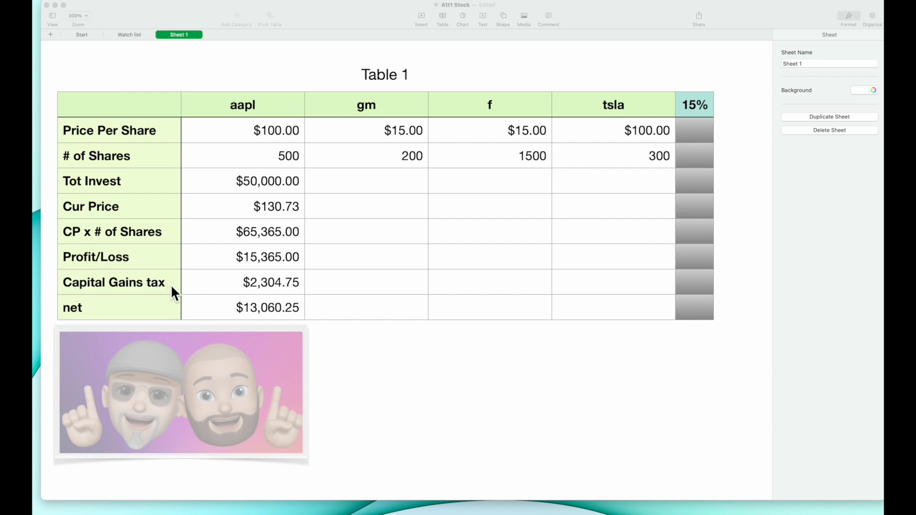
{"action": "mouse_move", "coordinate": [209, 239]}
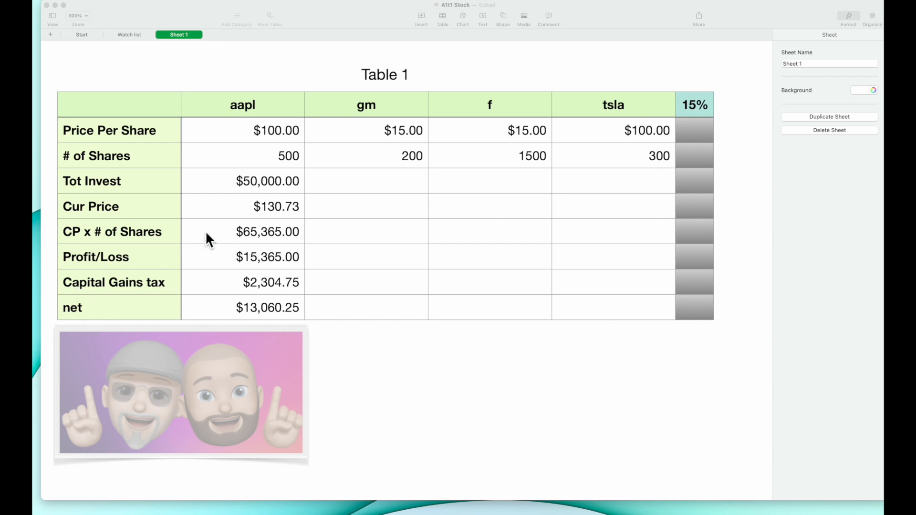
{"action": "mouse_move", "coordinate": [276, 147]}
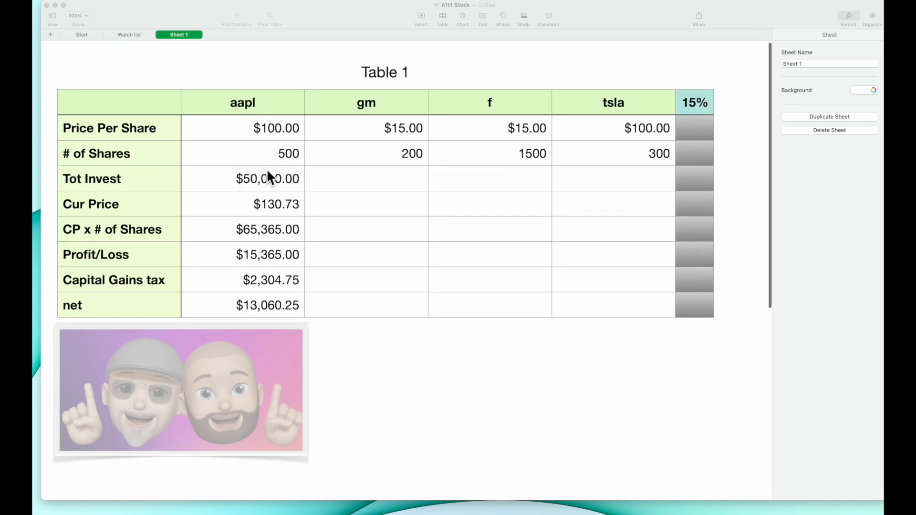
{"action": "mouse_move", "coordinate": [651, 163]}
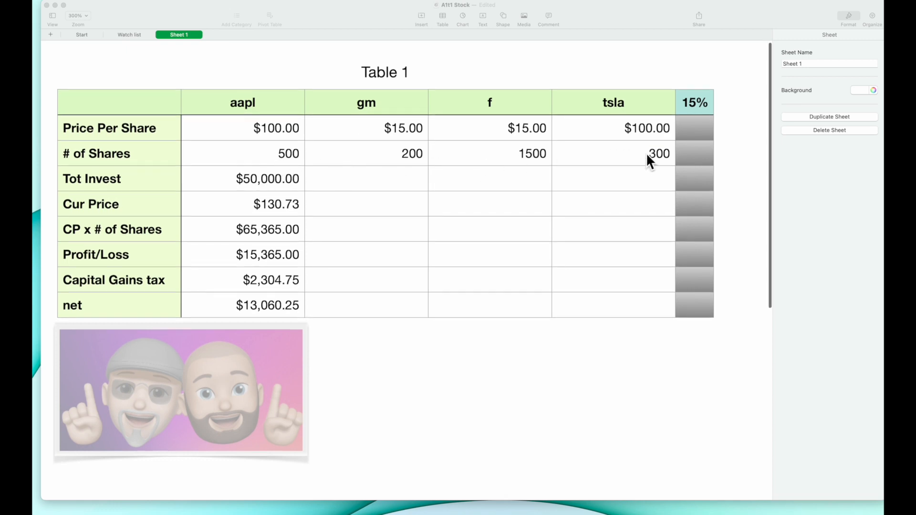
{"action": "mouse_move", "coordinate": [586, 174]}
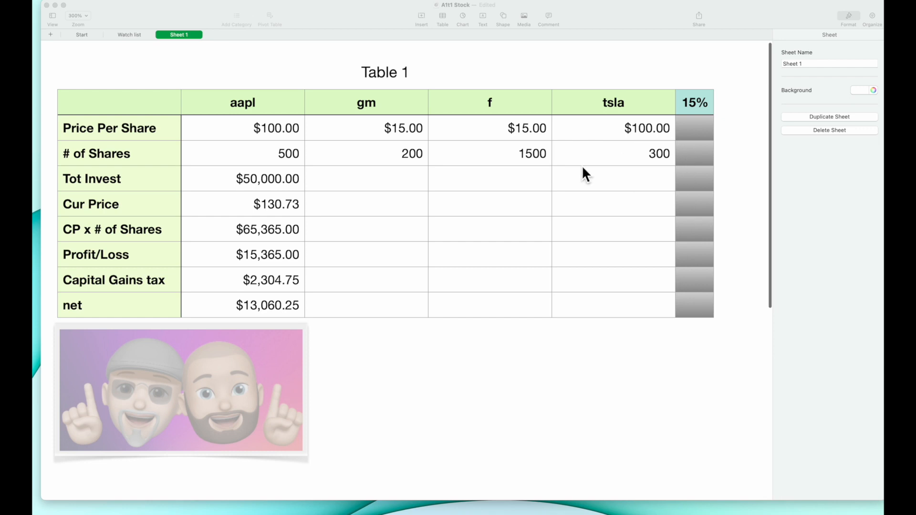
{"action": "mouse_move", "coordinate": [265, 194]}
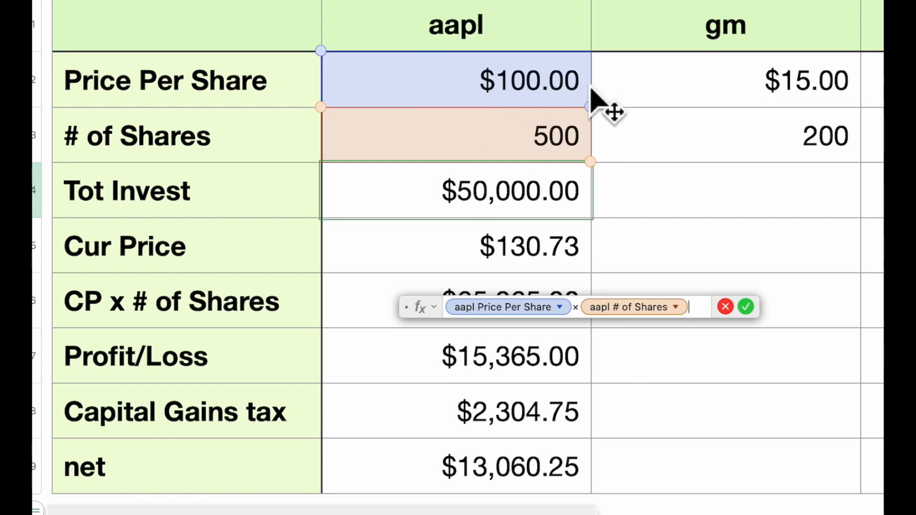
{"action": "mouse_move", "coordinate": [494, 223]}
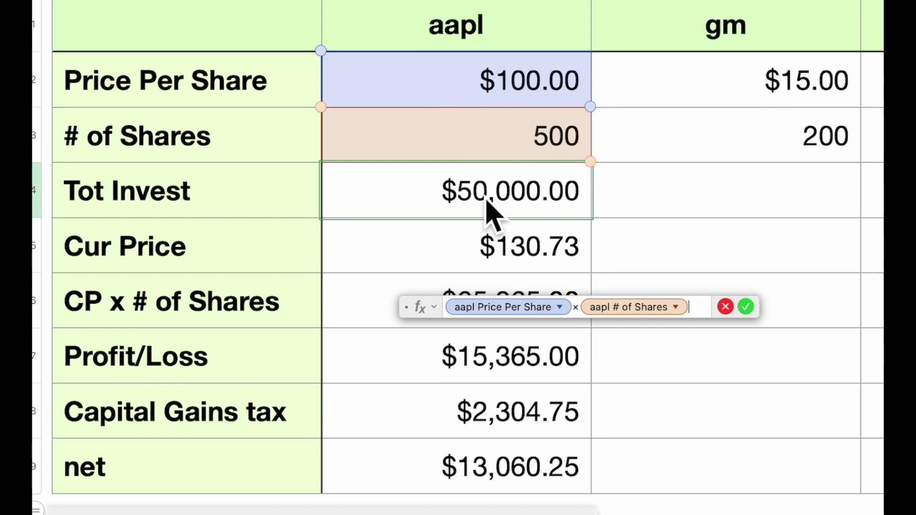
{"action": "mouse_move", "coordinate": [760, 330]}
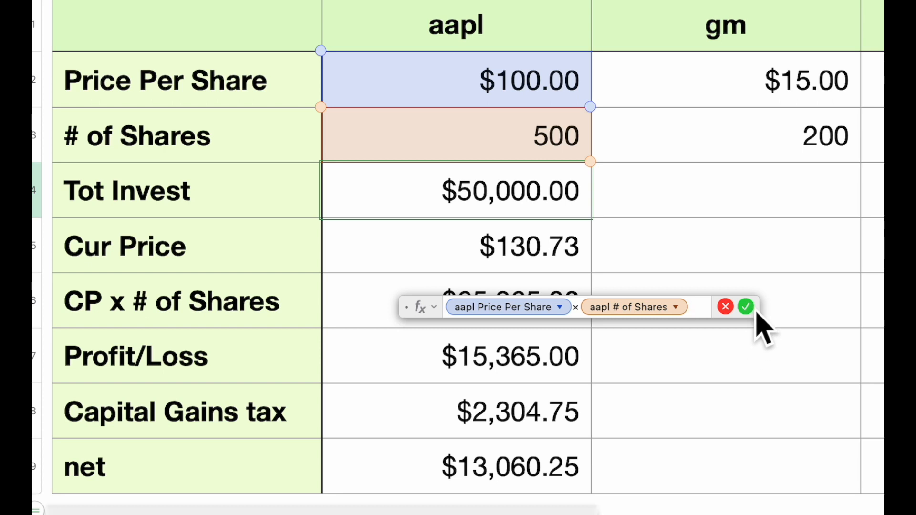
Review the aapl Cur Price STOCK formula with its row-locked B$1 ticker reference, still $130.73.
{"action": "left_click", "coordinate": [745, 306]}
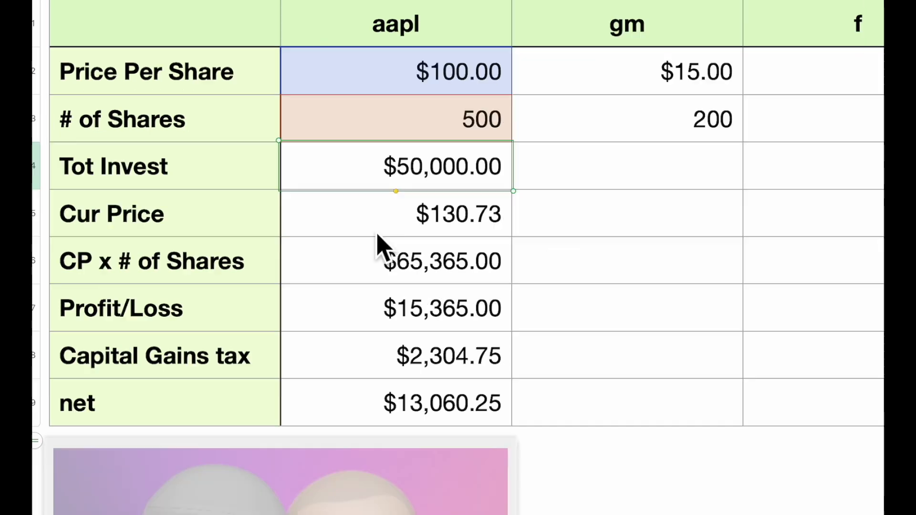
{"action": "left_click", "coordinate": [395, 213]}
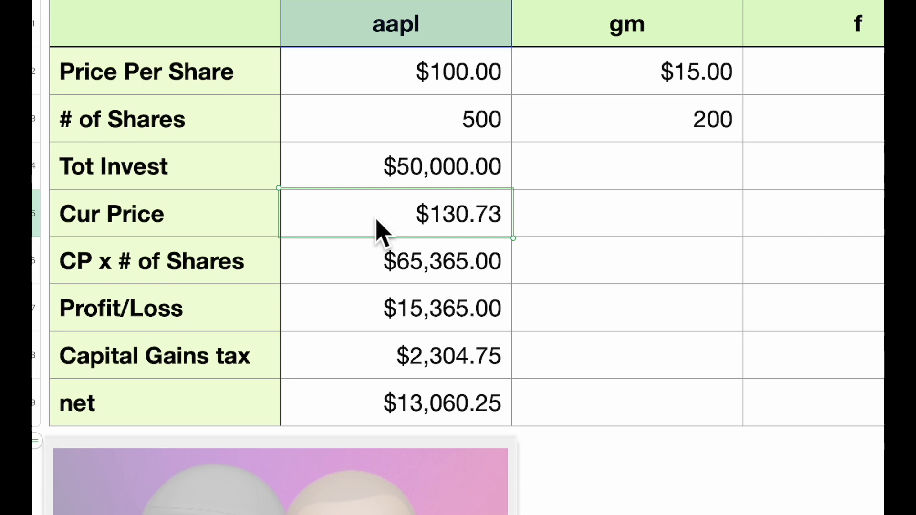
{"action": "mouse_move", "coordinate": [403, 237]}
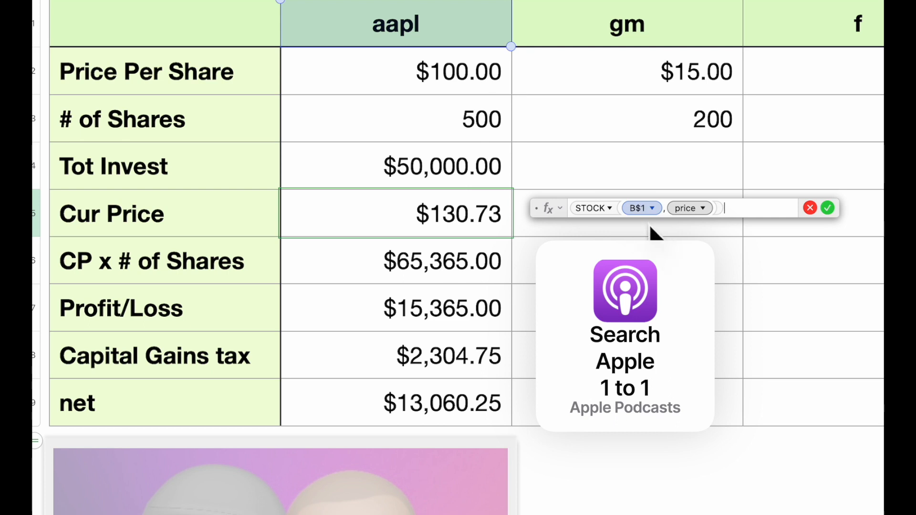
{"action": "mouse_move", "coordinate": [450, 29]}
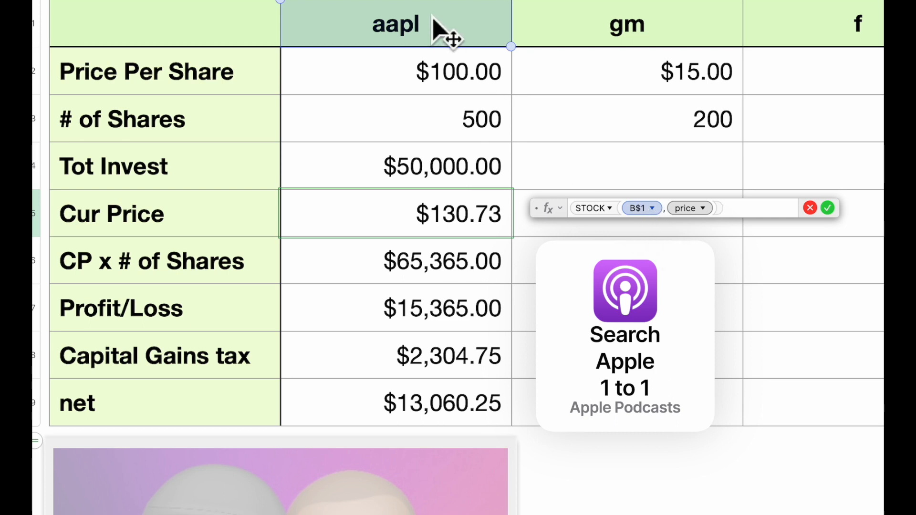
{"action": "mouse_move", "coordinate": [664, 229]}
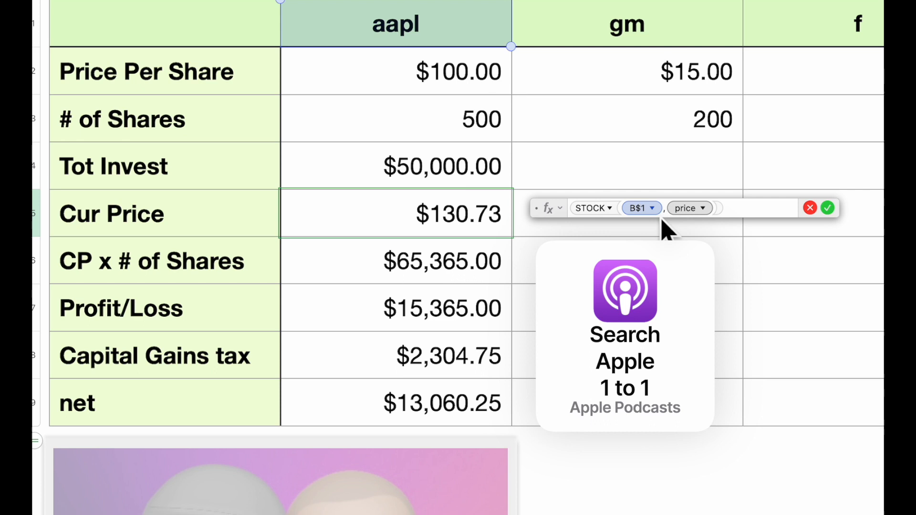
{"action": "left_click", "coordinate": [641, 208]}
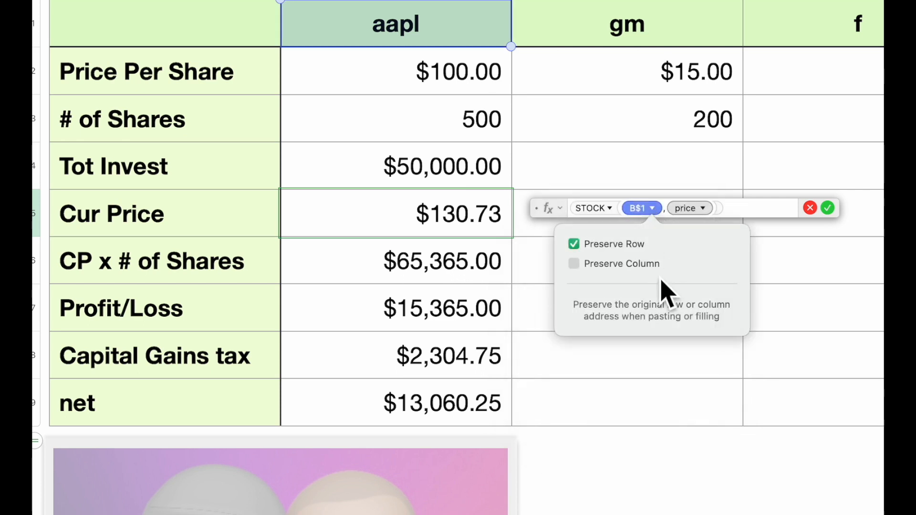
{"action": "mouse_move", "coordinate": [649, 264]}
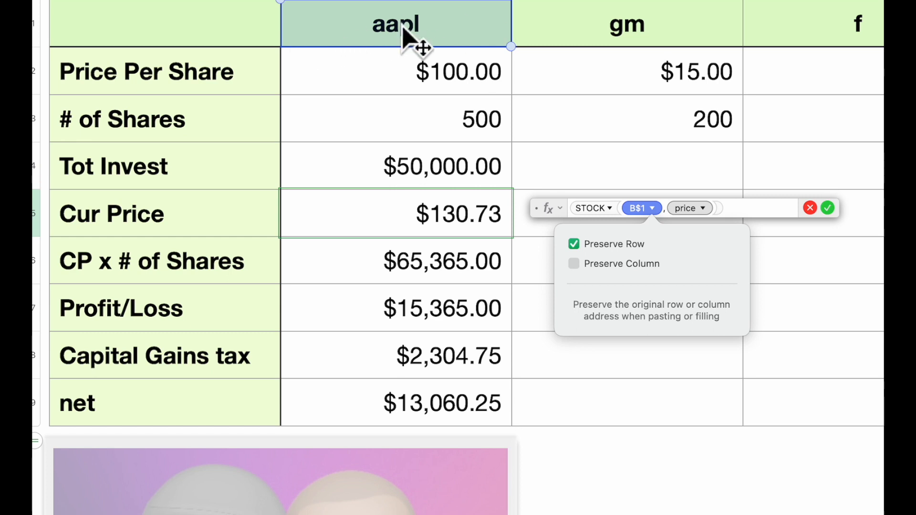
{"action": "mouse_move", "coordinate": [704, 325]}
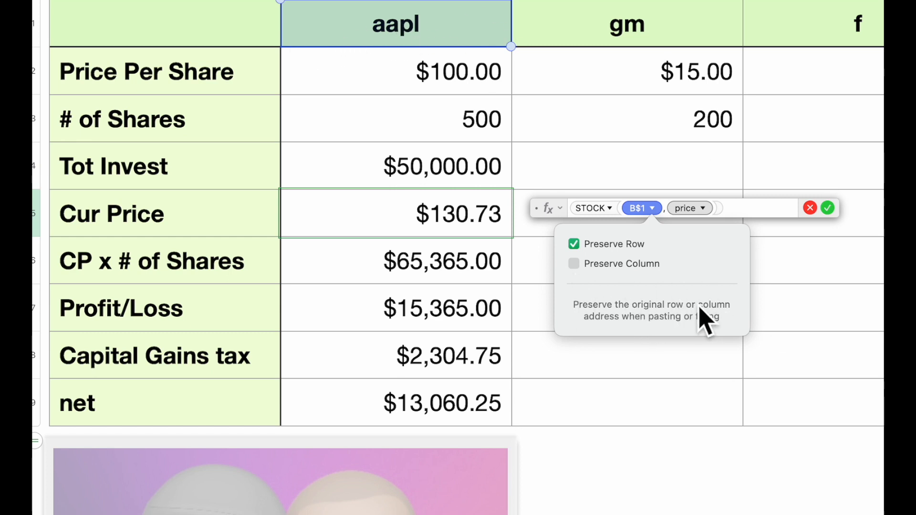
{"action": "mouse_move", "coordinate": [537, 202]}
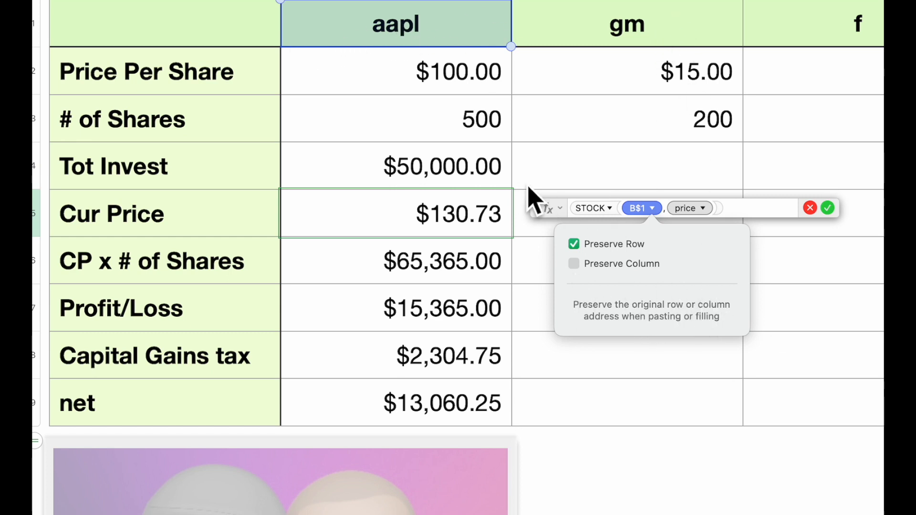
{"action": "mouse_move", "coordinate": [626, 256]}
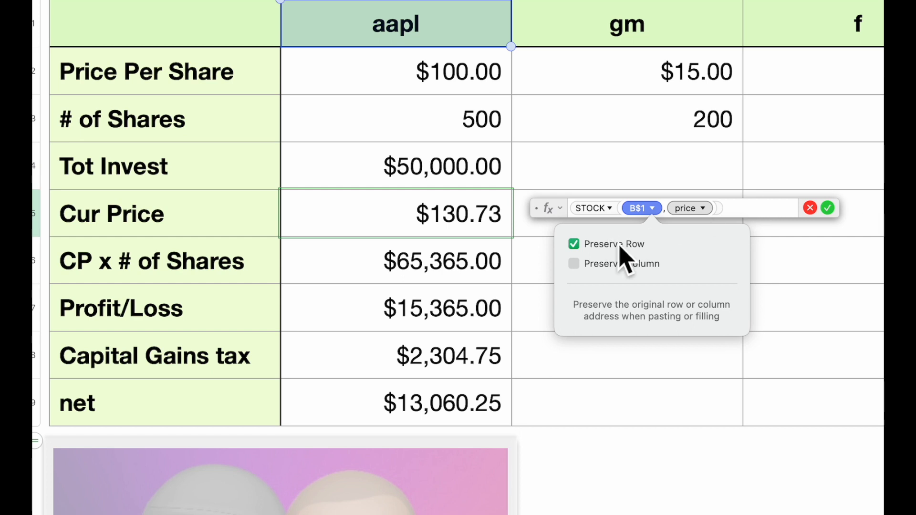
{"action": "mouse_move", "coordinate": [646, 53]}
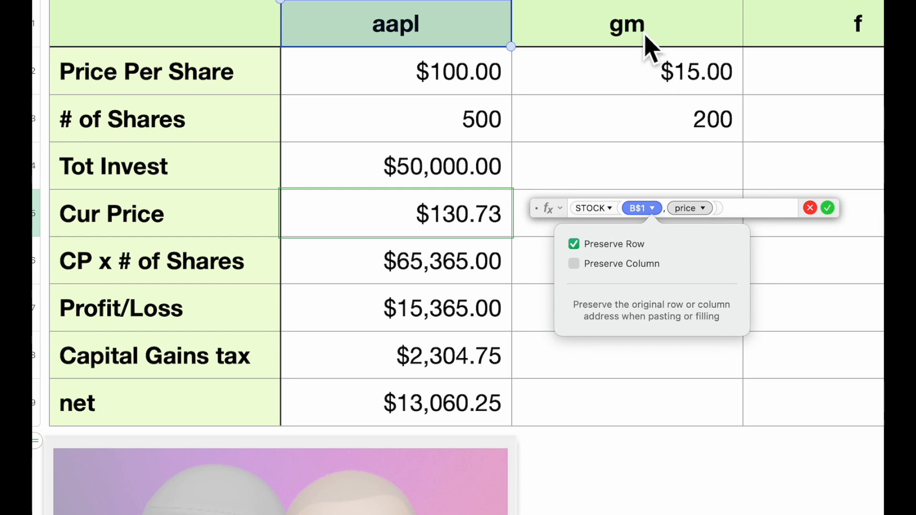
{"action": "mouse_move", "coordinate": [649, 47]}
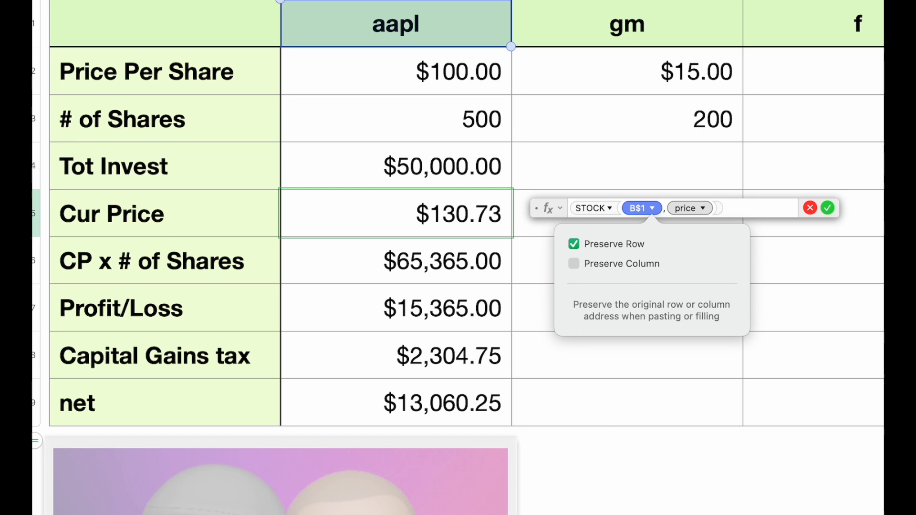
{"action": "mouse_move", "coordinate": [625, 275]}
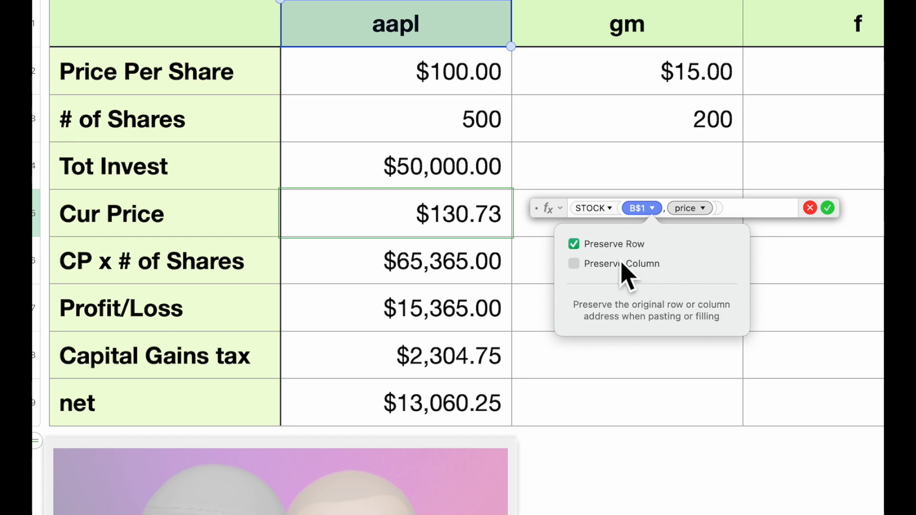
{"action": "mouse_move", "coordinate": [661, 237]}
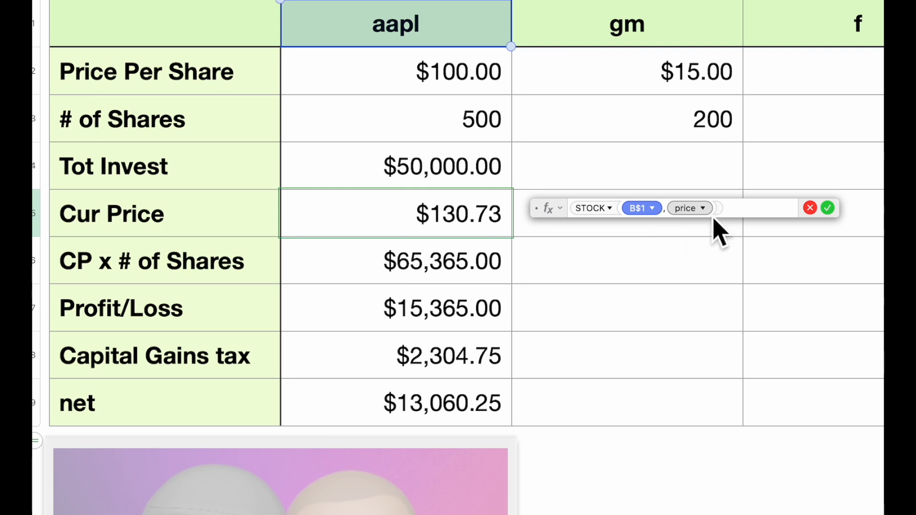
{"action": "mouse_move", "coordinate": [720, 234]}
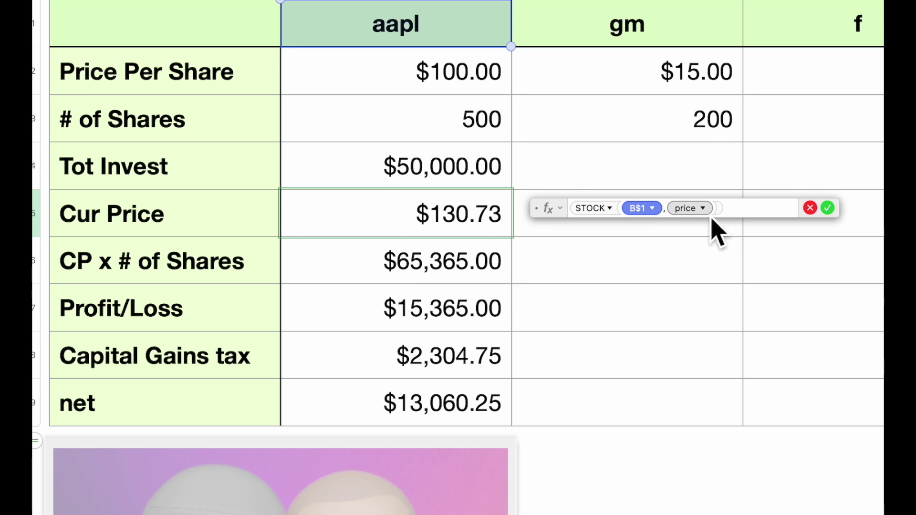
{"action": "mouse_move", "coordinate": [711, 228]}
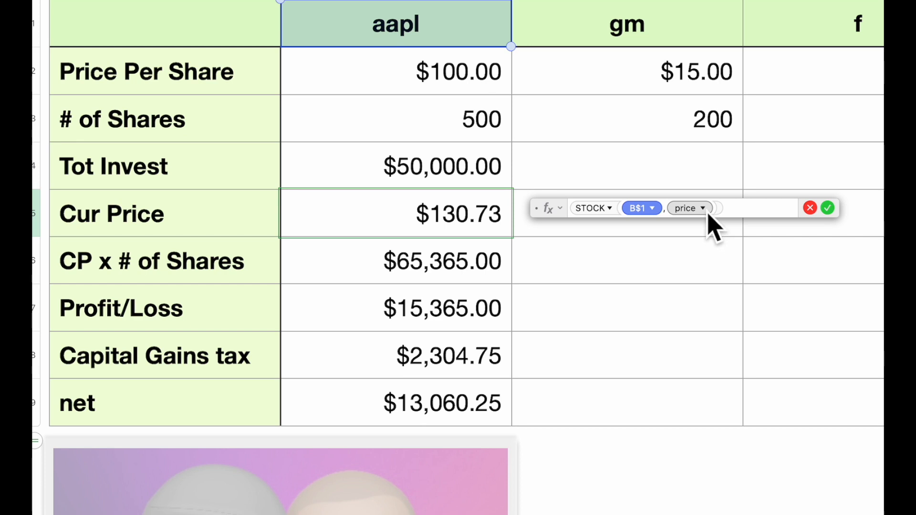
{"action": "mouse_move", "coordinate": [625, 234]}
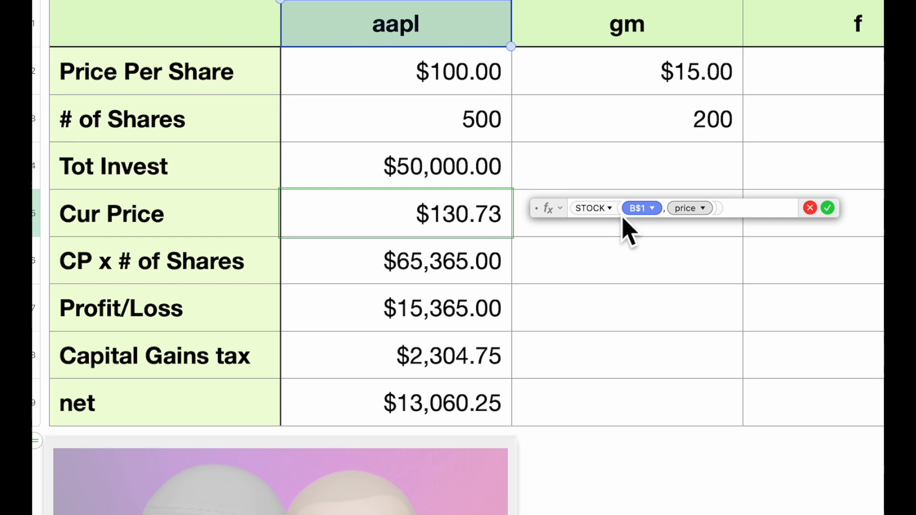
{"action": "left_click", "coordinate": [828, 207]}
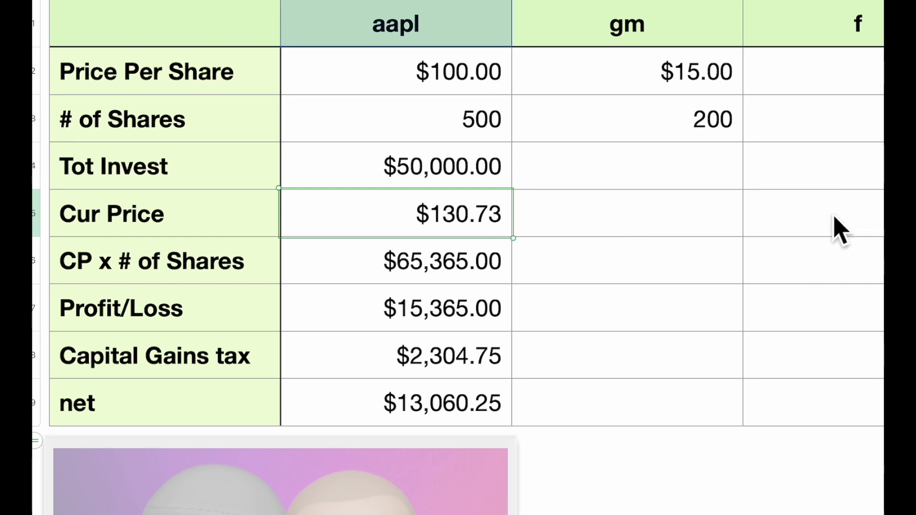
Review the aapl CP x # of Shares value formula and accept it unchanged.
{"action": "left_click", "coordinate": [395, 262]}
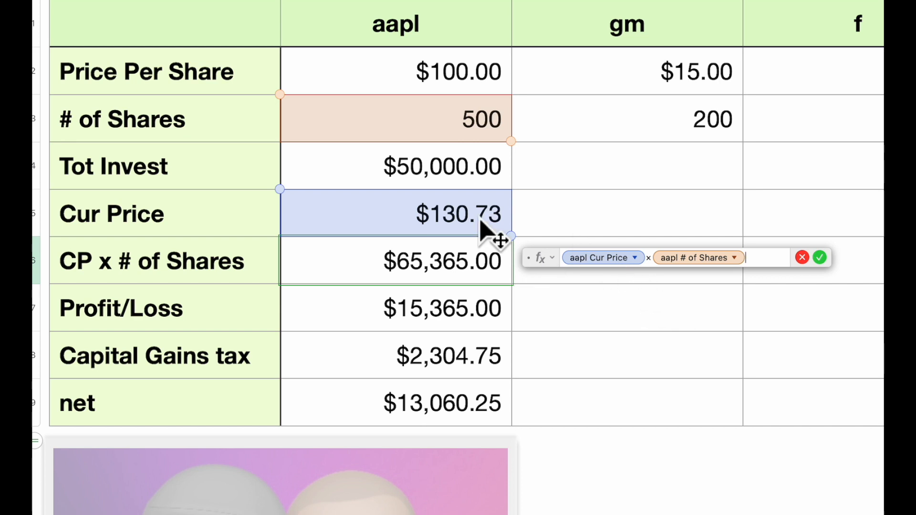
{"action": "mouse_move", "coordinate": [681, 295]}
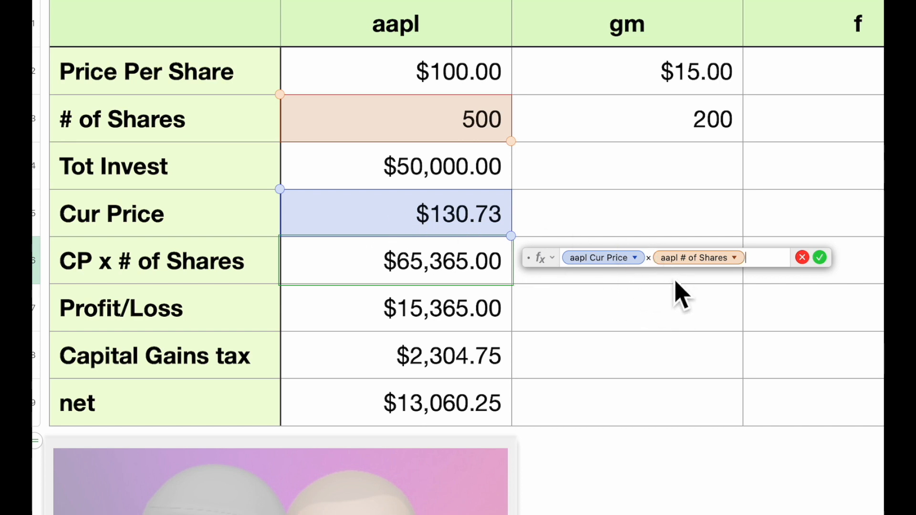
{"action": "mouse_move", "coordinate": [427, 287]}
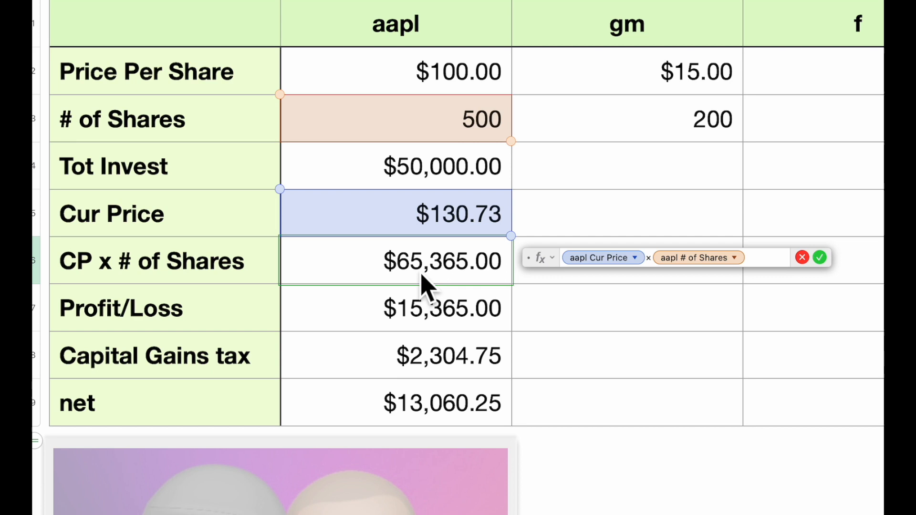
{"action": "mouse_move", "coordinate": [421, 286]}
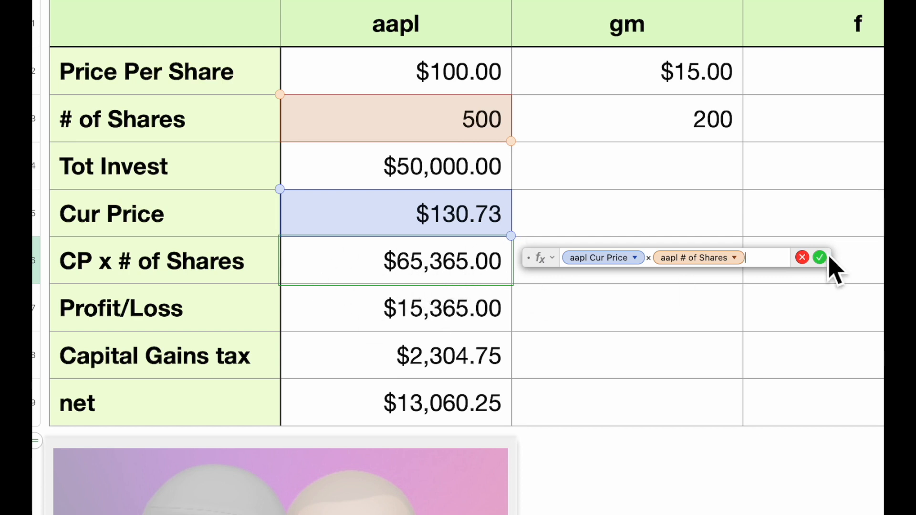
{"action": "left_click", "coordinate": [819, 258]}
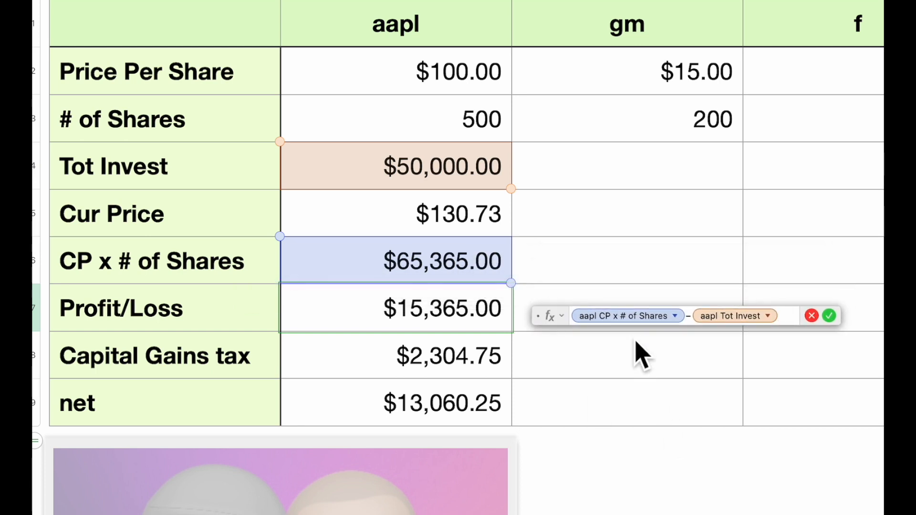
{"action": "mouse_move", "coordinate": [479, 286]}
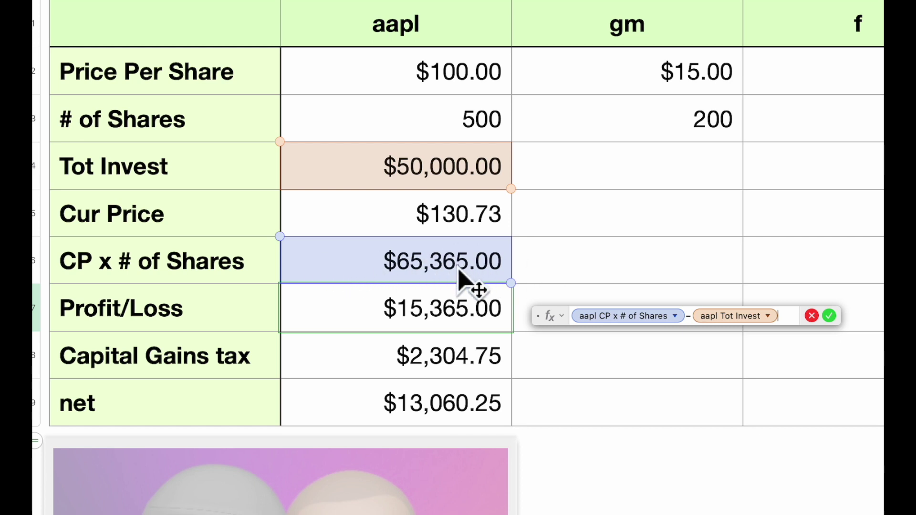
{"action": "mouse_move", "coordinate": [465, 176]}
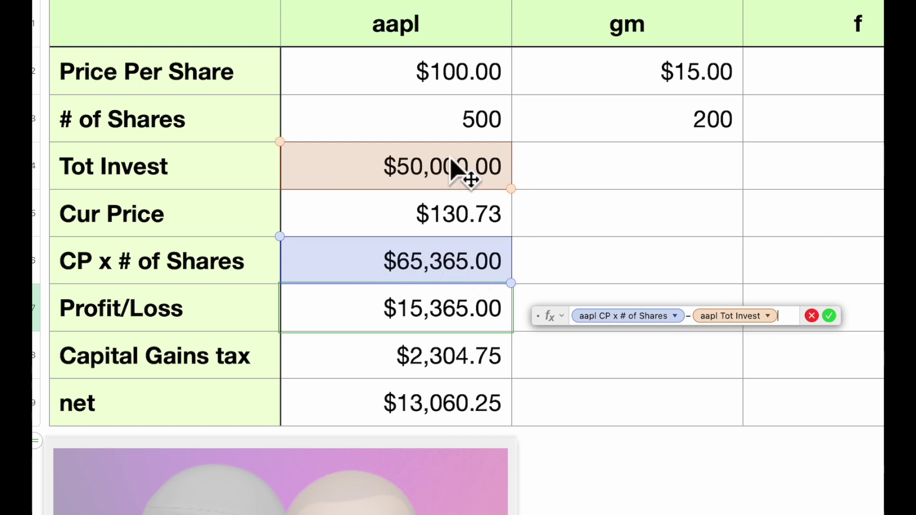
{"action": "mouse_move", "coordinate": [523, 151]}
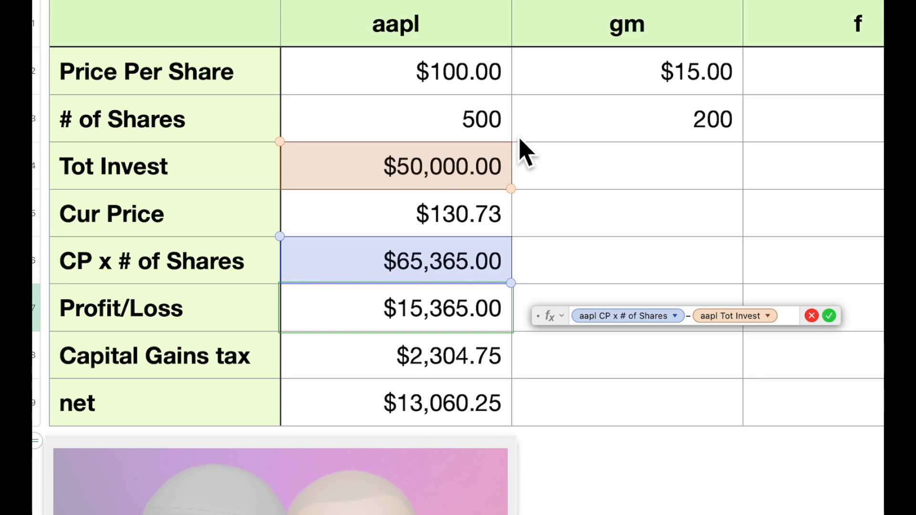
{"action": "mouse_move", "coordinate": [837, 353]}
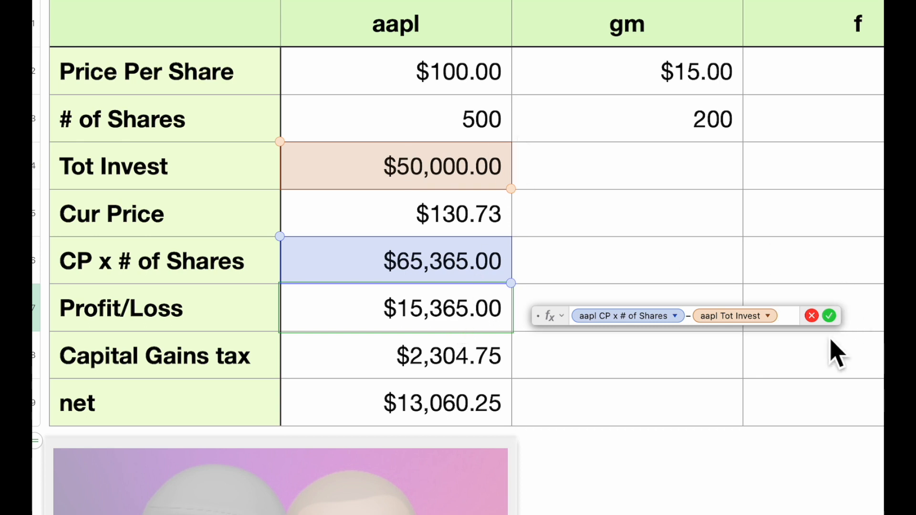
Inspect the aapl Capital Gains tax formula, Profit/Loss times fully locked $F$1.
{"action": "left_click", "coordinate": [829, 316]}
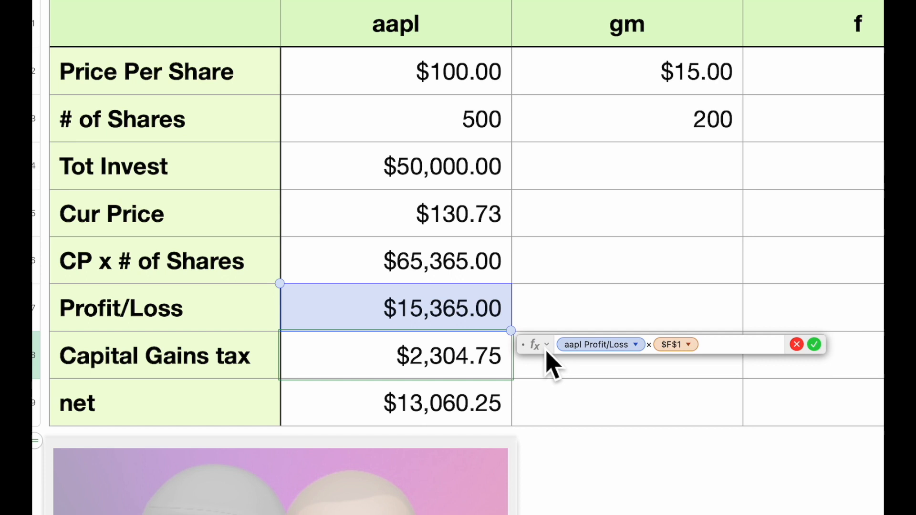
{"action": "mouse_move", "coordinate": [377, 327]}
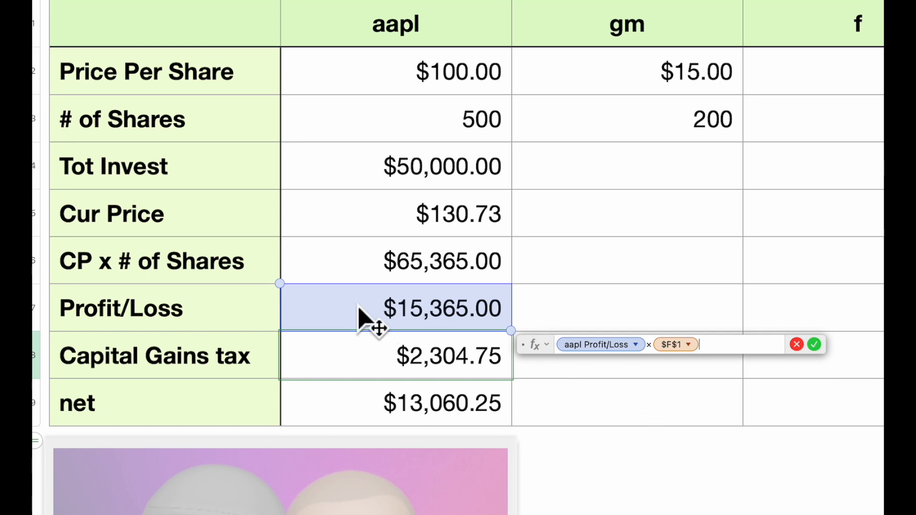
{"action": "mouse_move", "coordinate": [394, 341]}
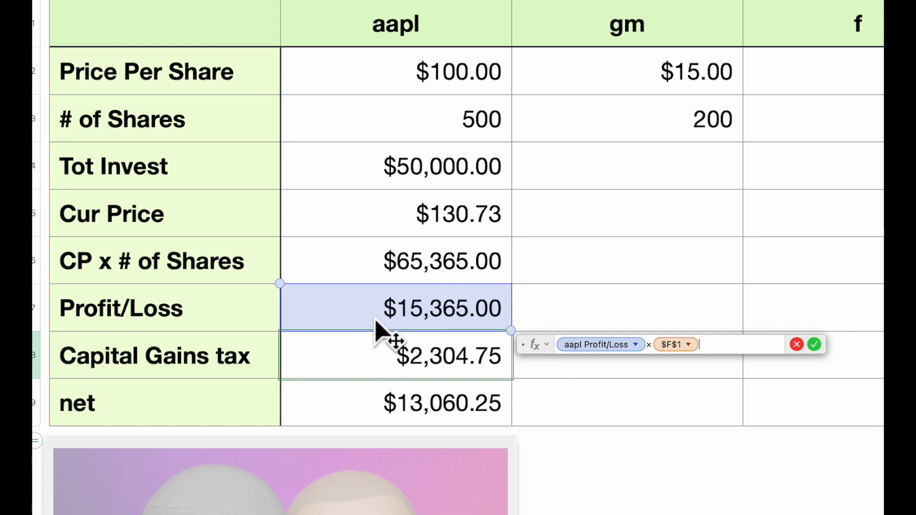
{"action": "mouse_move", "coordinate": [686, 360]}
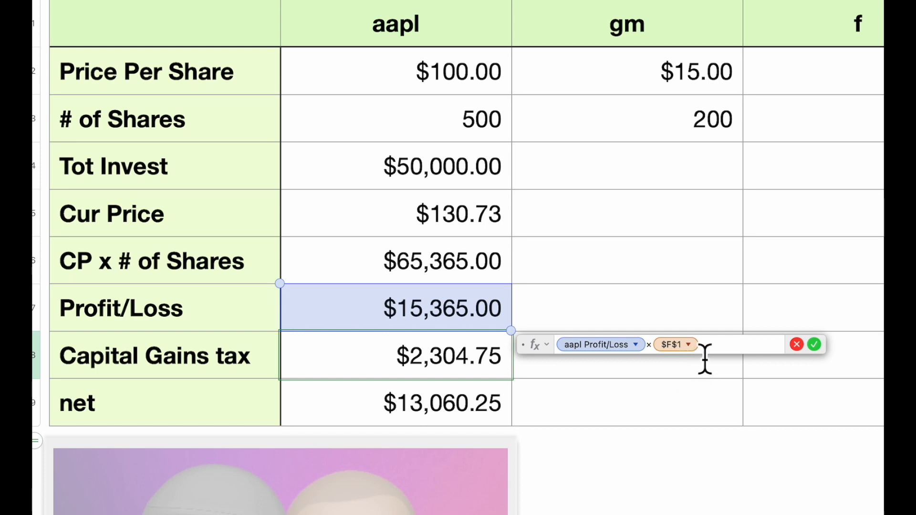
{"action": "left_click", "coordinate": [675, 345]}
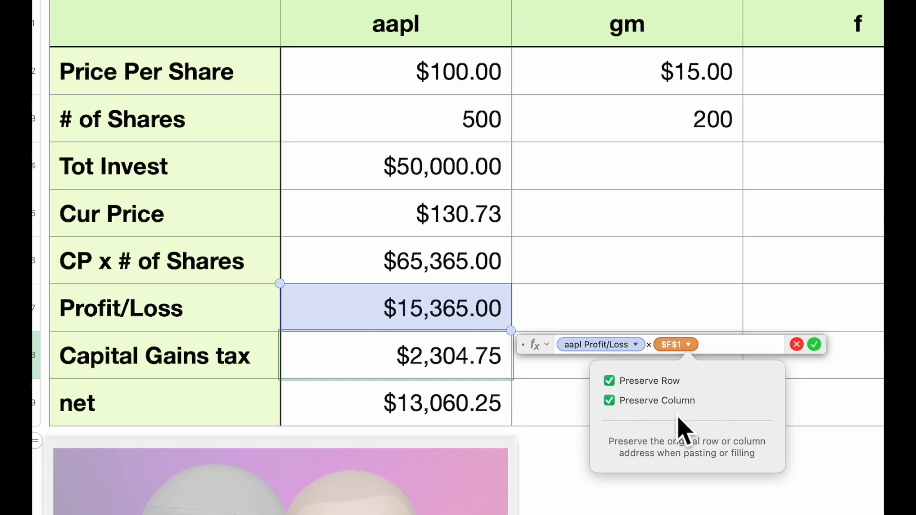
{"action": "mouse_move", "coordinate": [780, 397]}
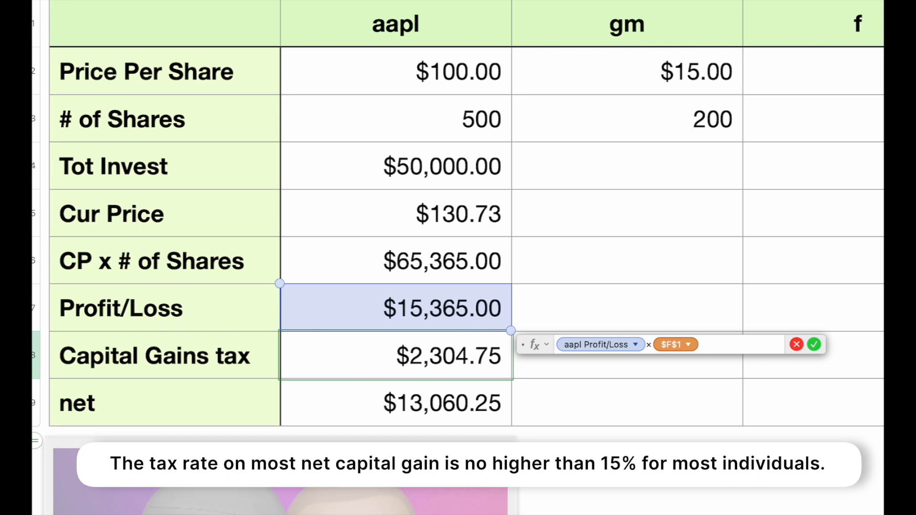
{"action": "mouse_move", "coordinate": [482, 398]}
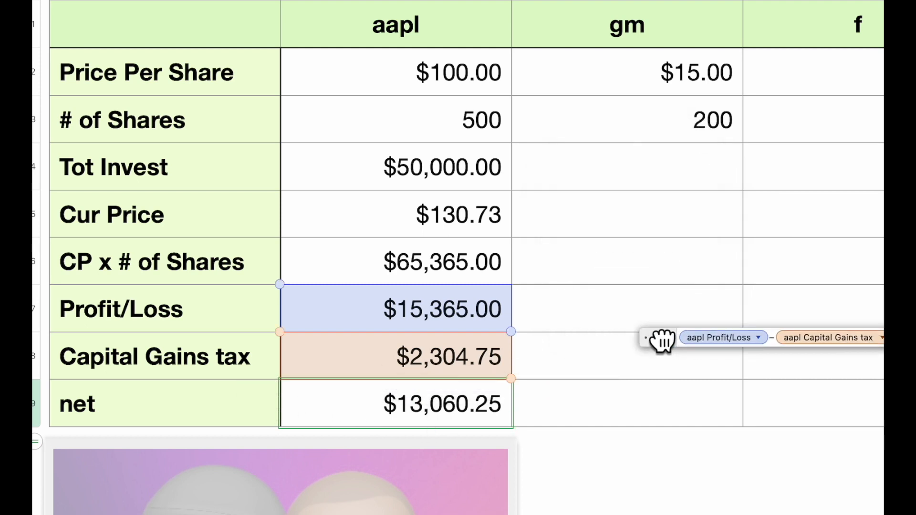
{"action": "mouse_move", "coordinate": [450, 325]}
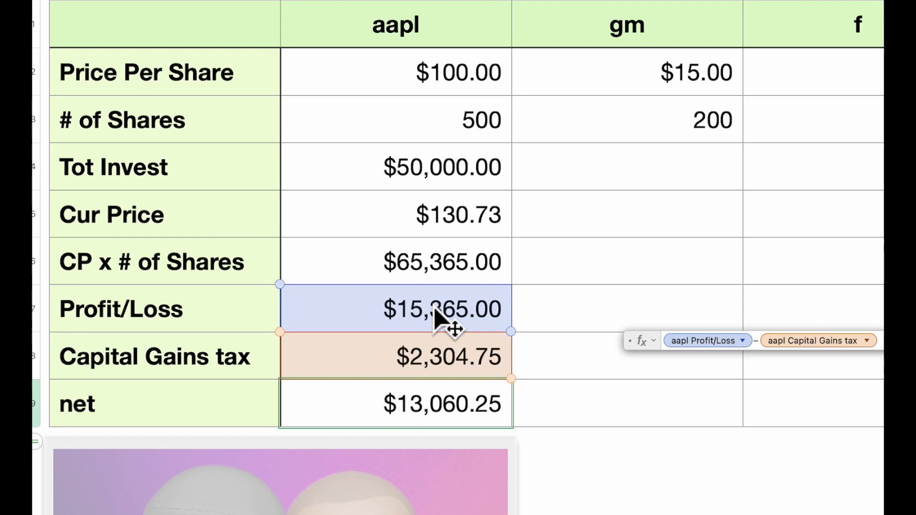
{"action": "mouse_move", "coordinate": [444, 386]}
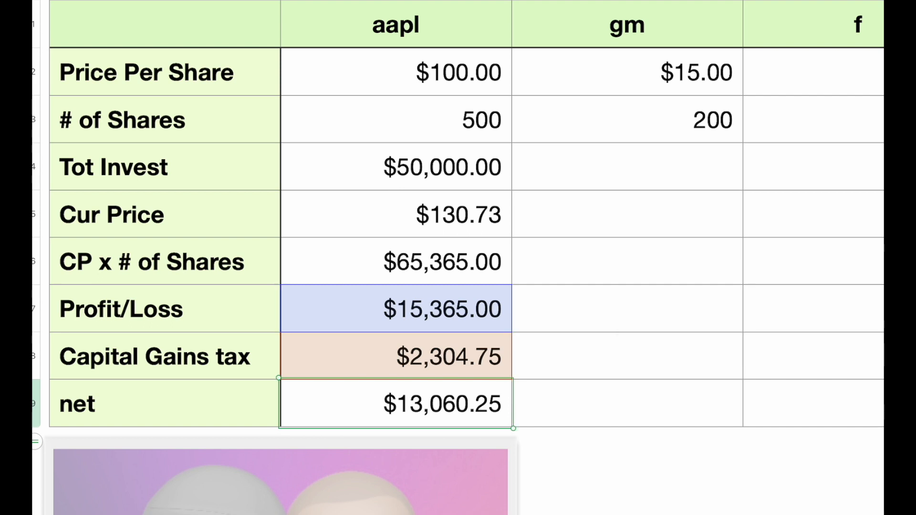
{"action": "mouse_move", "coordinate": [470, 327]}
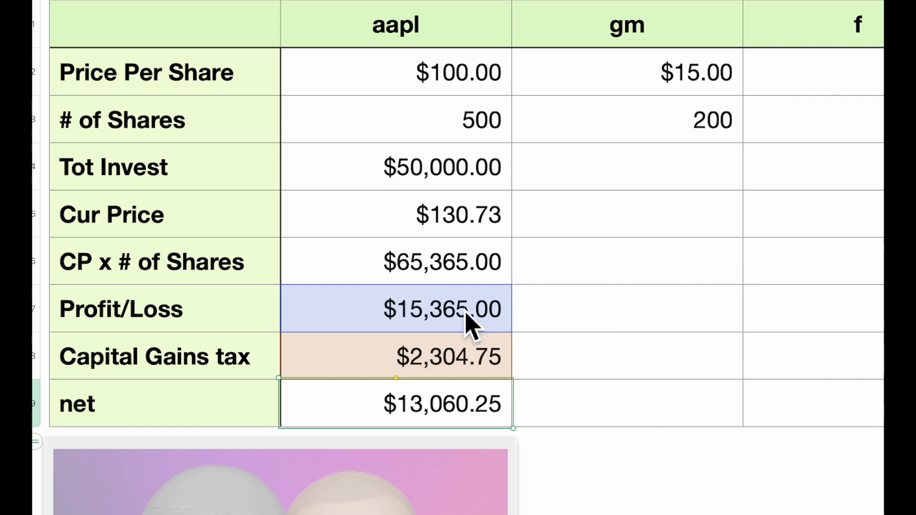
Select the aapl Tot Invest through net cells to fill across gm, f and tsla.
{"action": "left_click", "coordinate": [395, 167]}
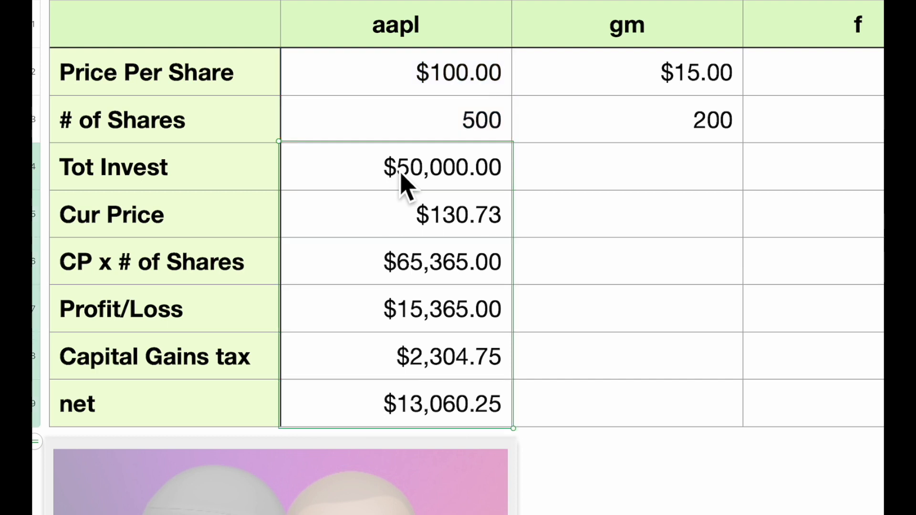
{"action": "mouse_move", "coordinate": [546, 324]}
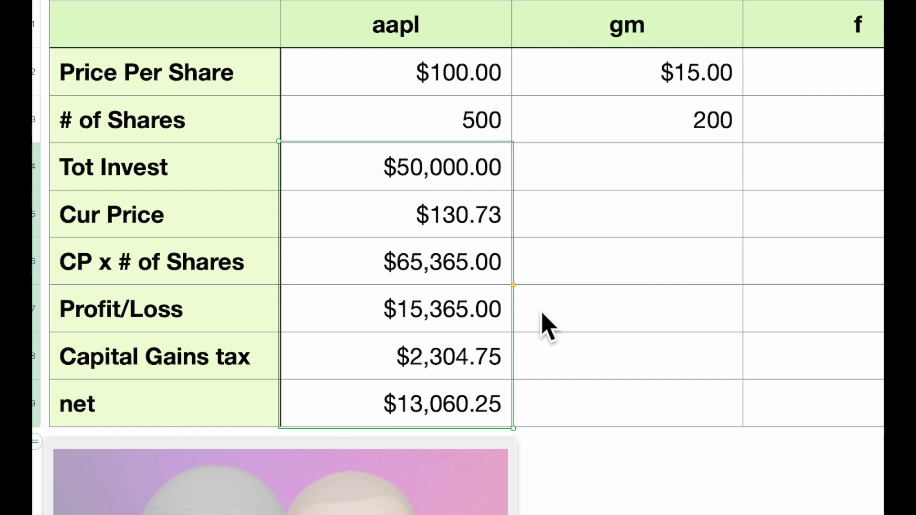
{"action": "mouse_move", "coordinate": [523, 293]}
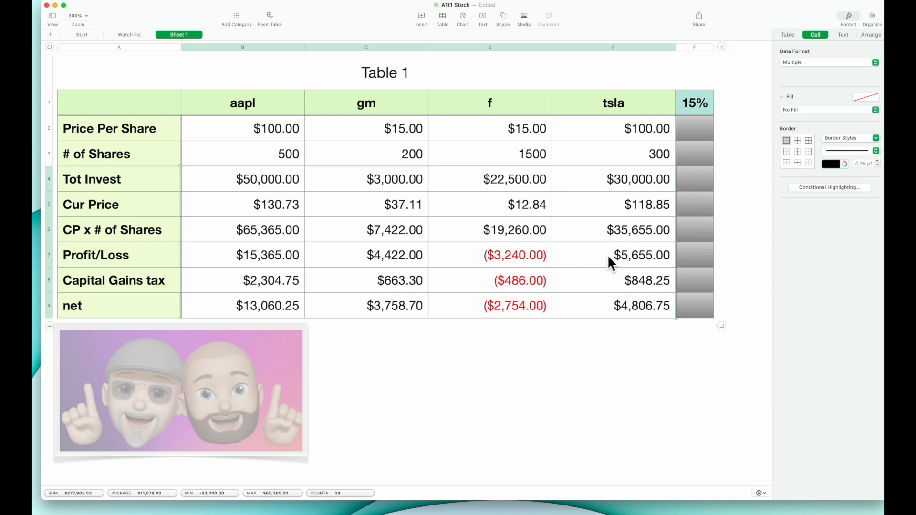
{"action": "mouse_move", "coordinate": [488, 350]}
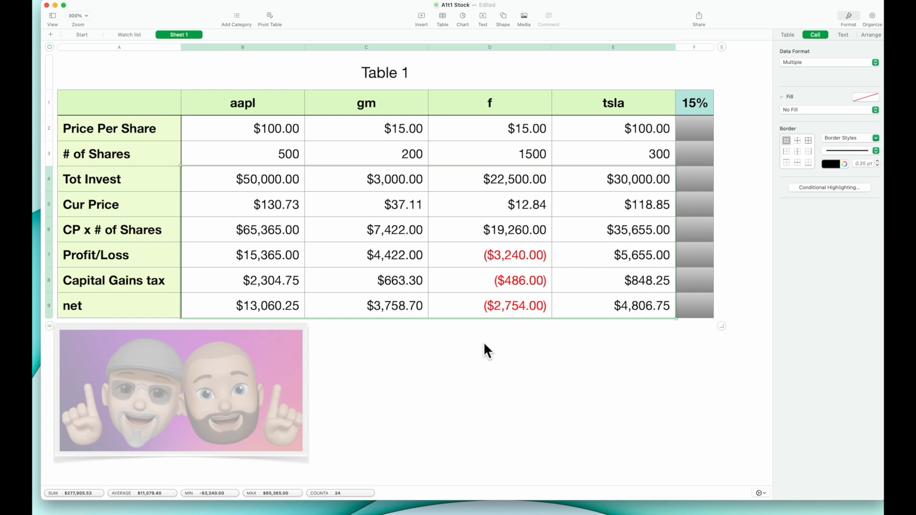
{"action": "mouse_move", "coordinate": [426, 120]}
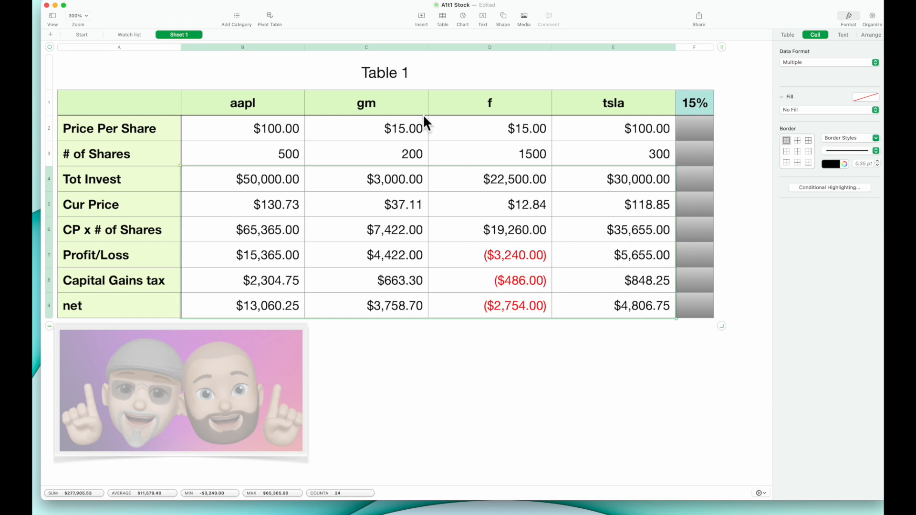
{"action": "mouse_move", "coordinate": [446, 295]}
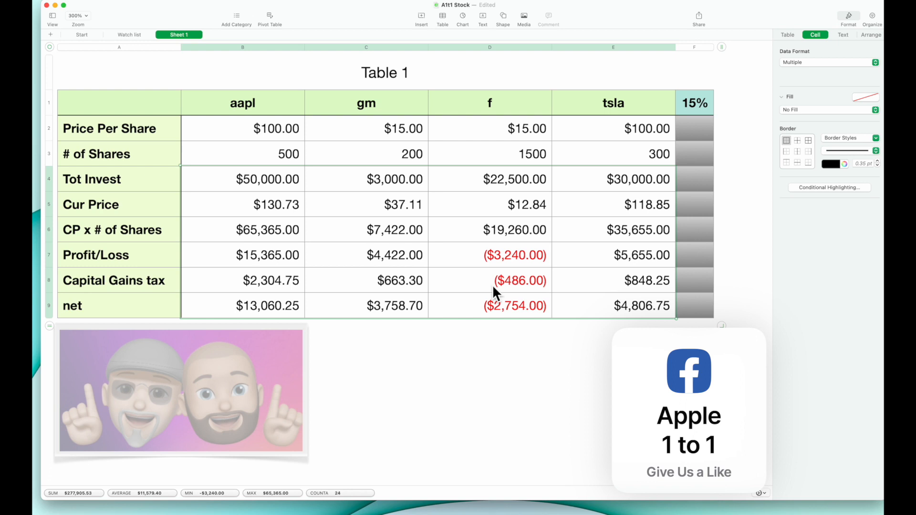
{"action": "mouse_move", "coordinate": [523, 281]}
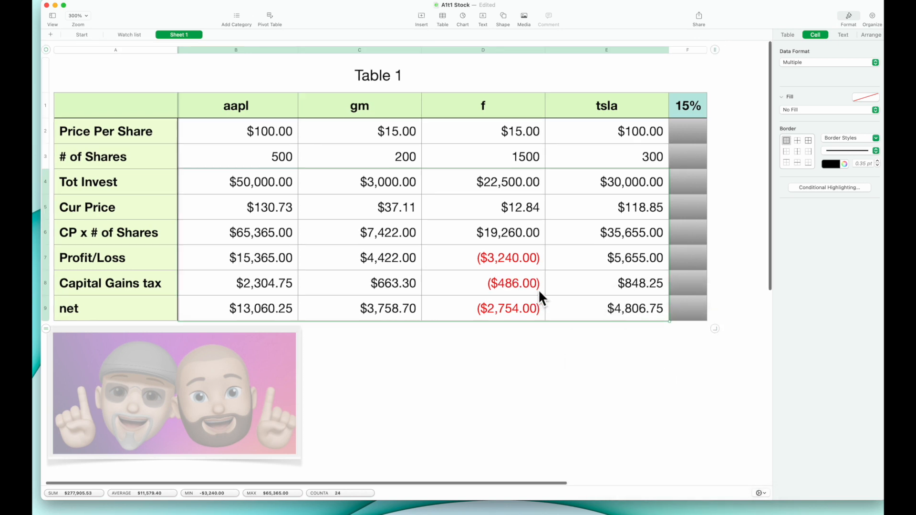
{"action": "mouse_move", "coordinate": [521, 309]}
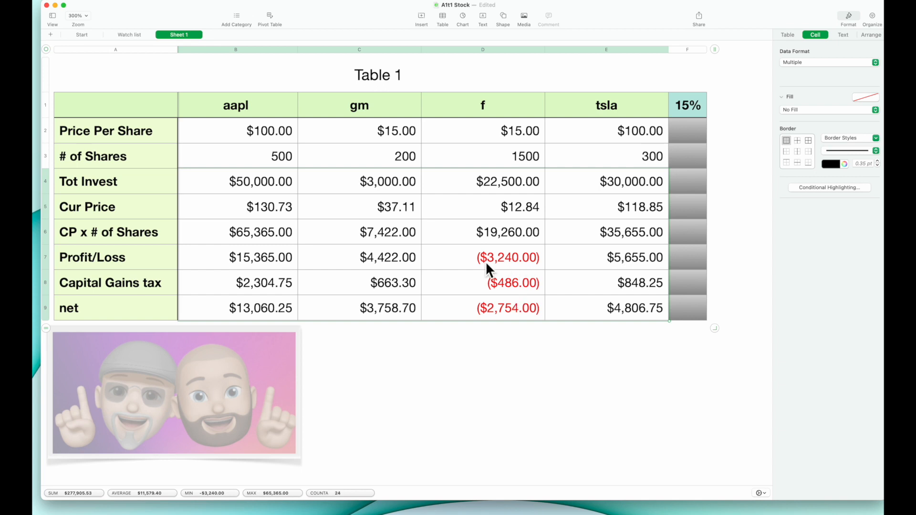
{"action": "mouse_move", "coordinate": [550, 280]}
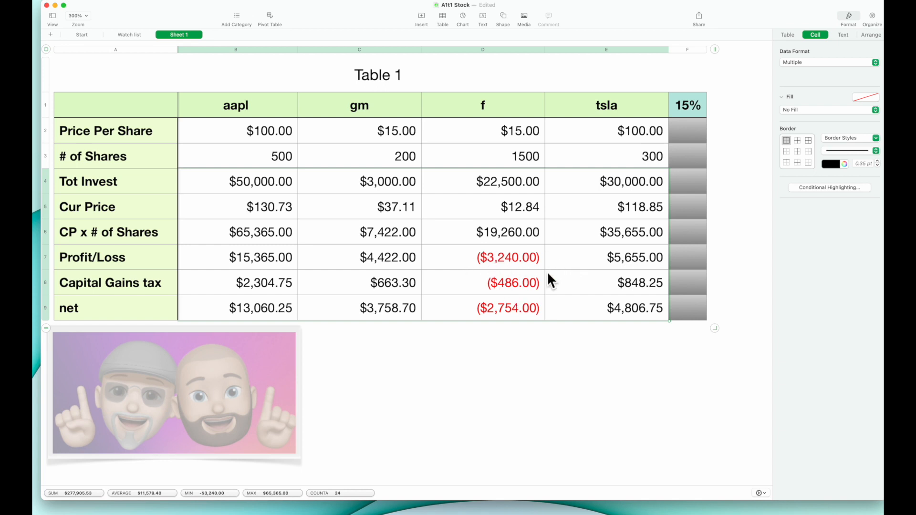
{"action": "mouse_move", "coordinate": [520, 280]}
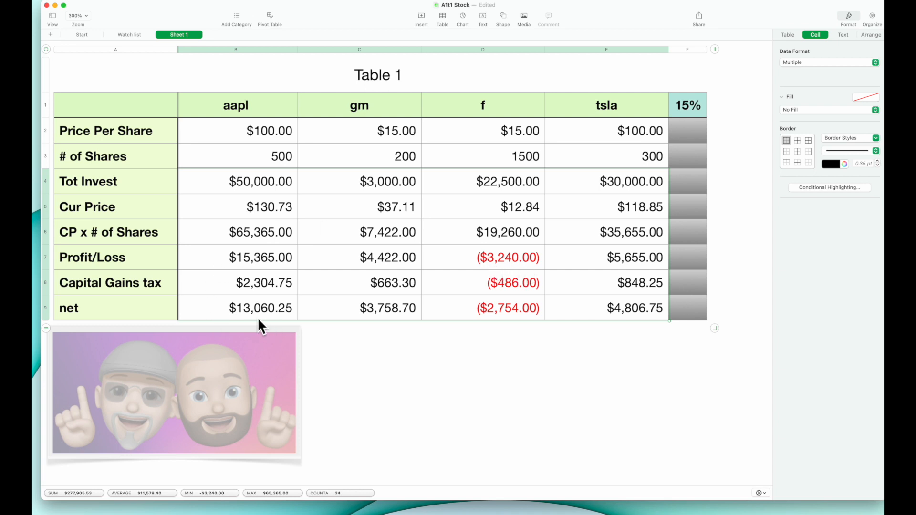
{"action": "mouse_move", "coordinate": [265, 295]}
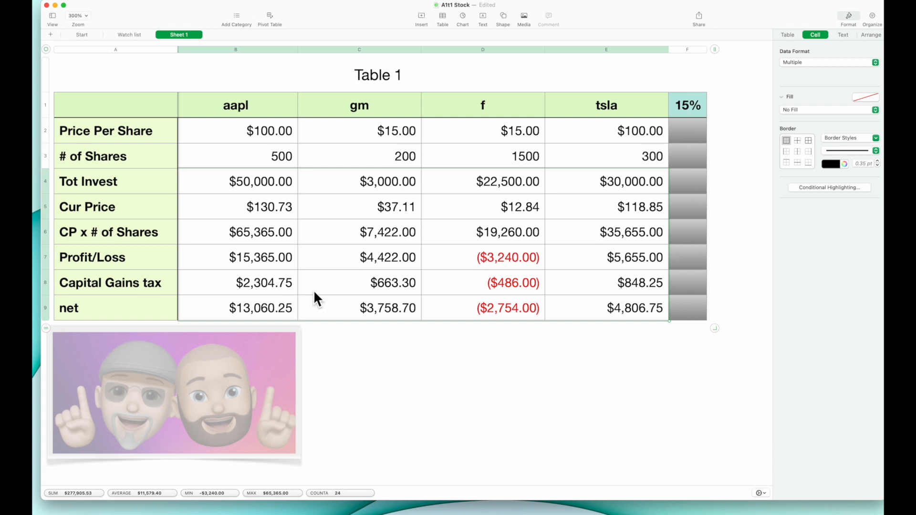
{"action": "mouse_move", "coordinate": [418, 310]}
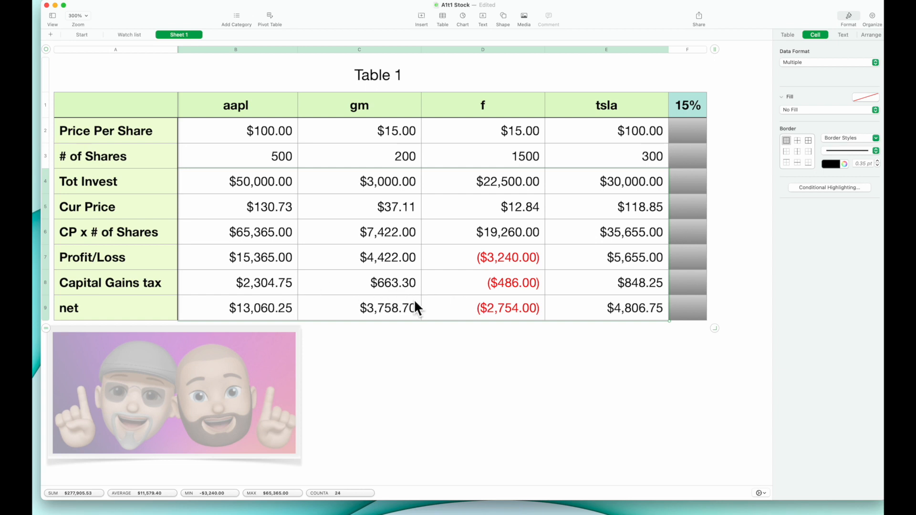
{"action": "mouse_move", "coordinate": [262, 294]}
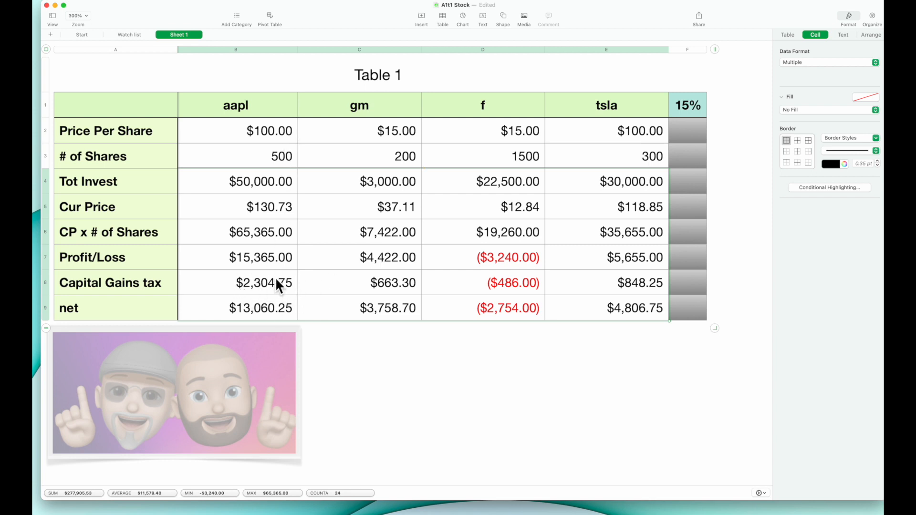
{"action": "mouse_move", "coordinate": [287, 304]}
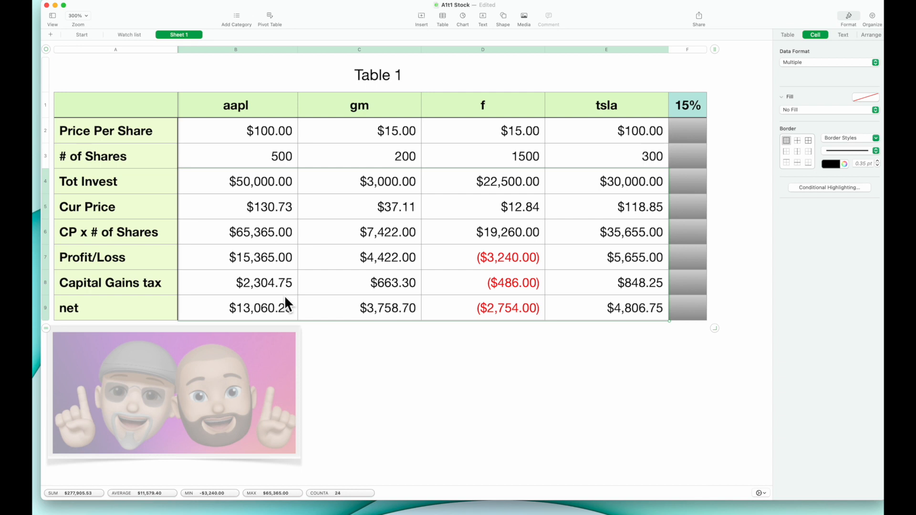
{"action": "mouse_move", "coordinate": [286, 299]}
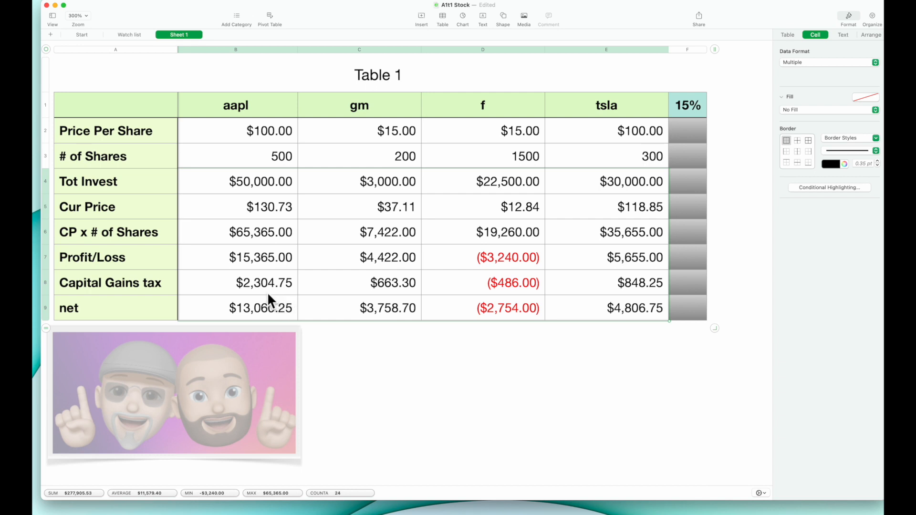
{"action": "mouse_move", "coordinate": [503, 262]}
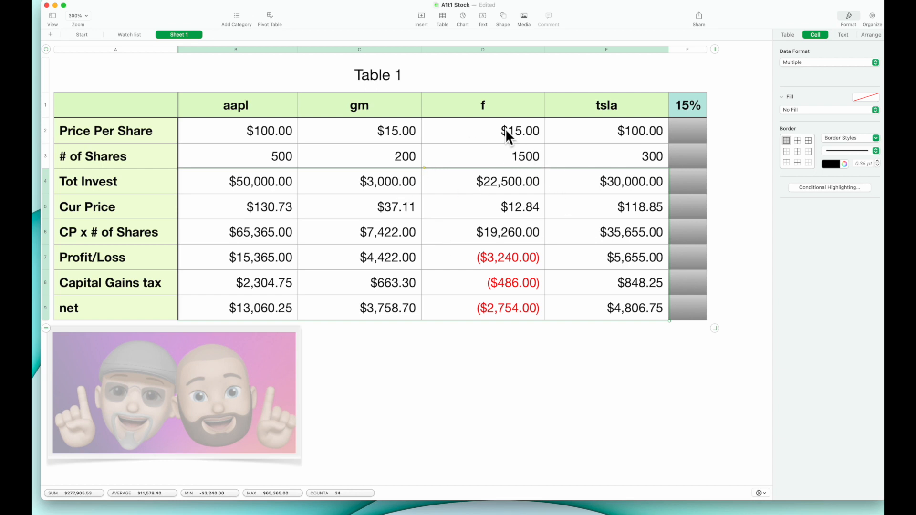
{"action": "mouse_move", "coordinate": [540, 280]}
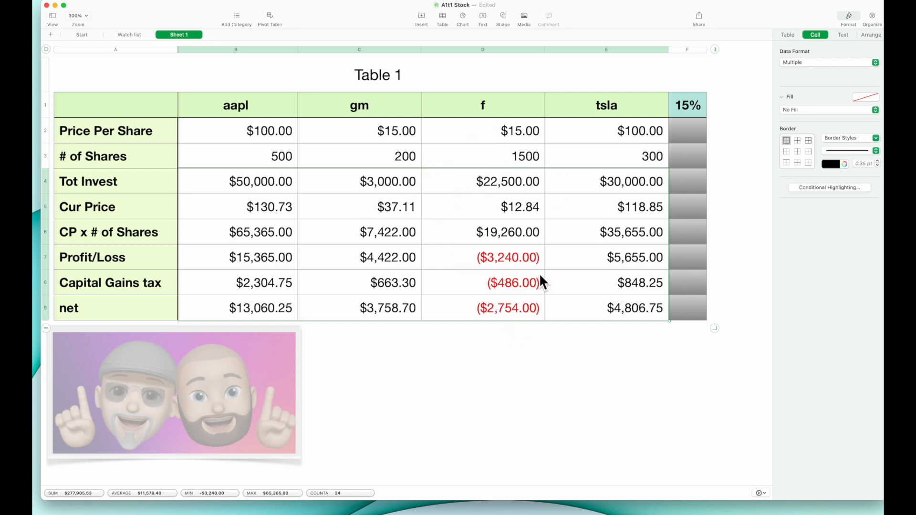
{"action": "mouse_move", "coordinate": [539, 289]}
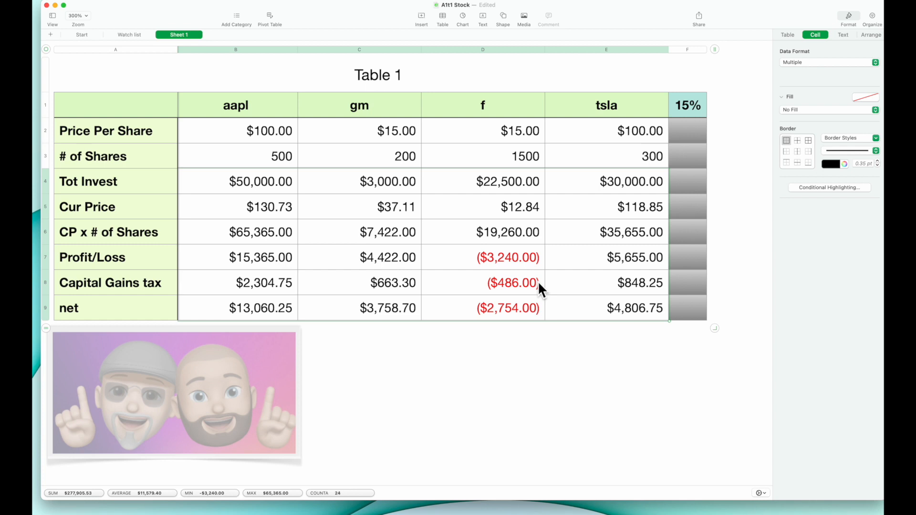
{"action": "mouse_move", "coordinate": [324, 321]}
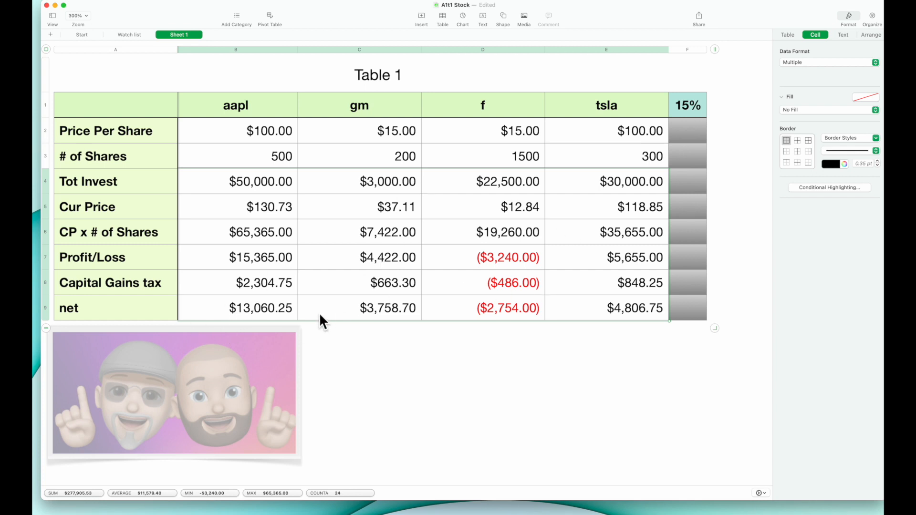
{"action": "mouse_move", "coordinate": [322, 292]}
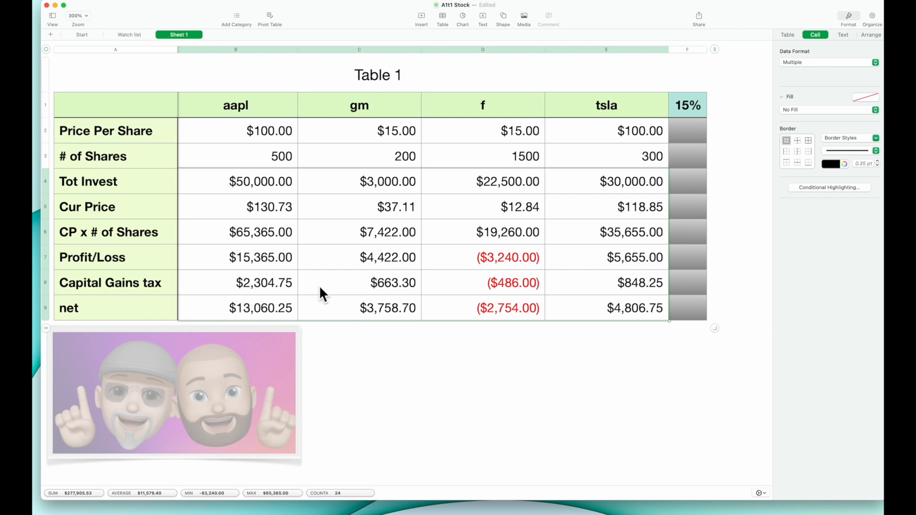
{"action": "mouse_move", "coordinate": [286, 300]}
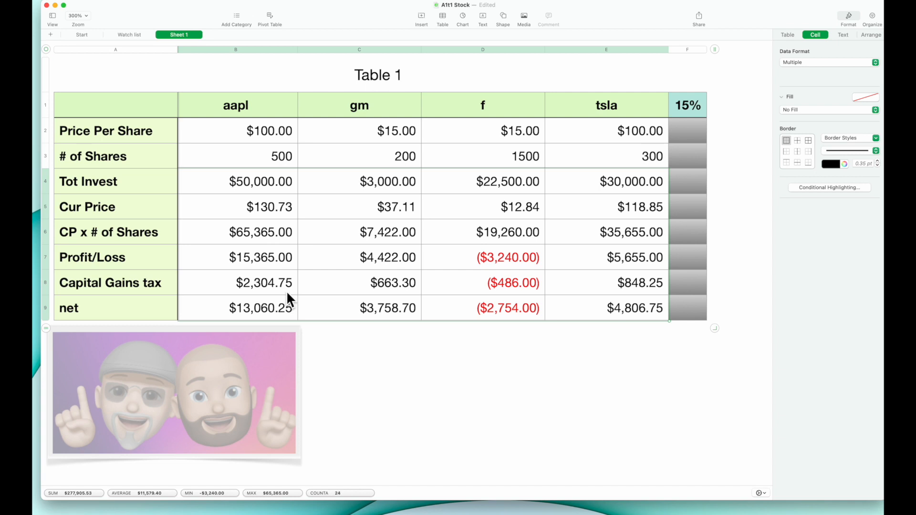
{"action": "mouse_move", "coordinate": [313, 307]}
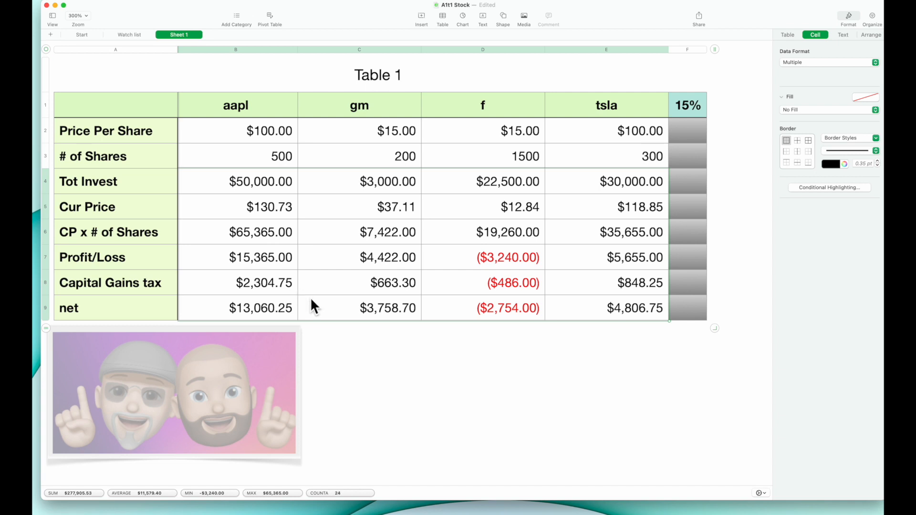
{"action": "mouse_move", "coordinate": [363, 369]}
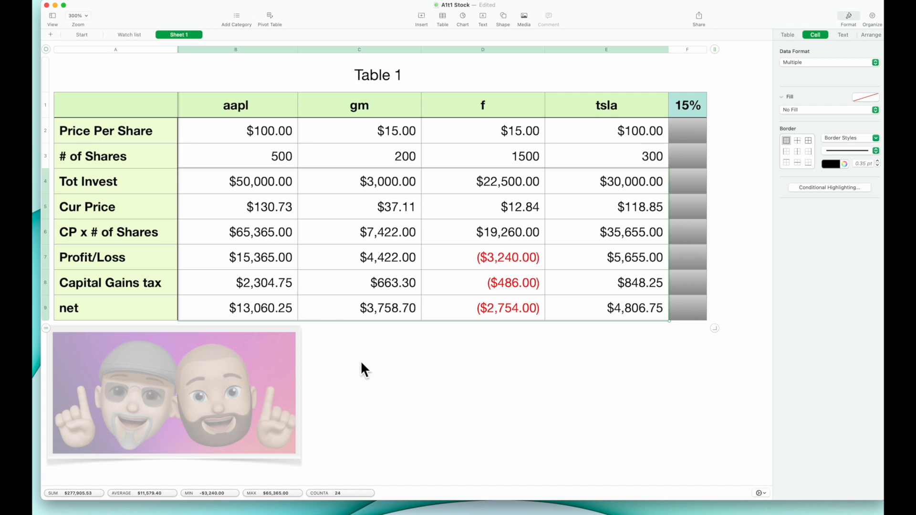